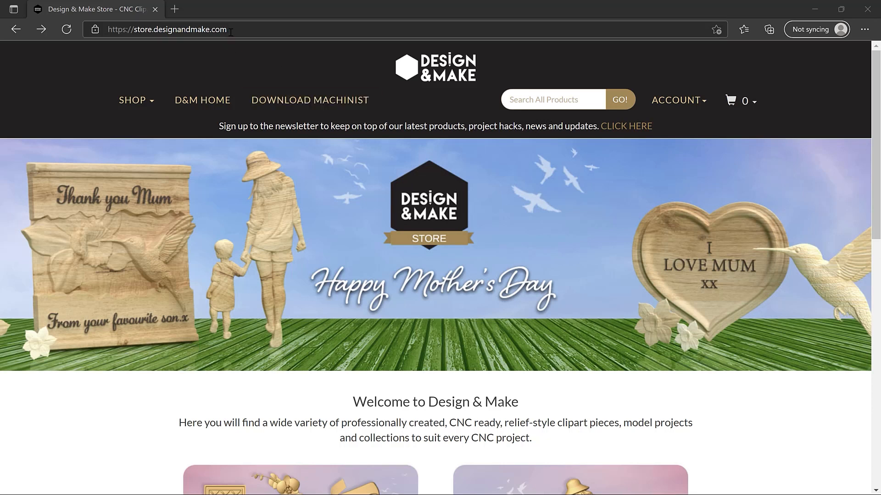
Reveal the Log In and Sign Up options from the store header's Account menu
{"action": "left_click", "coordinate": [168, 30]}
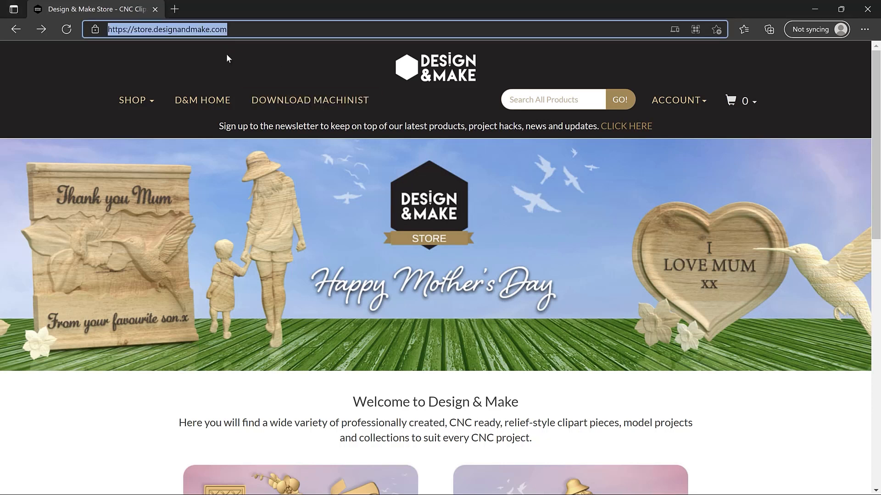
{"action": "mouse_move", "coordinate": [679, 100]}
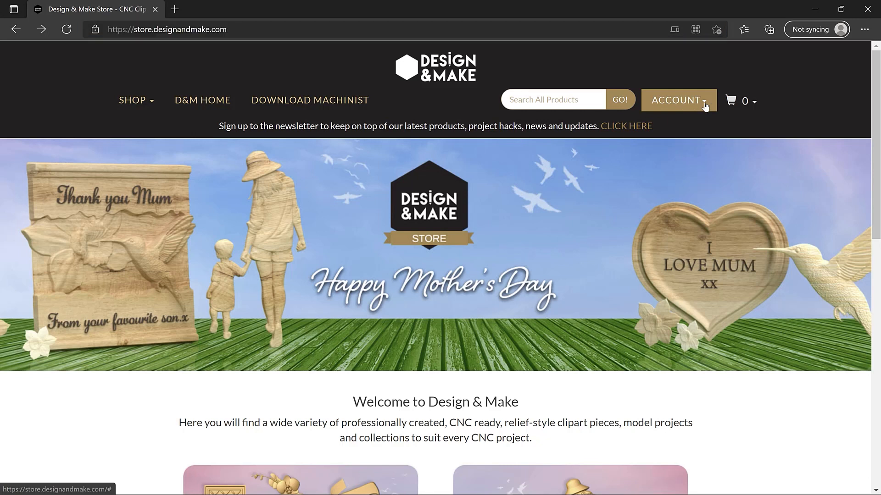
{"action": "left_click", "coordinate": [678, 100]}
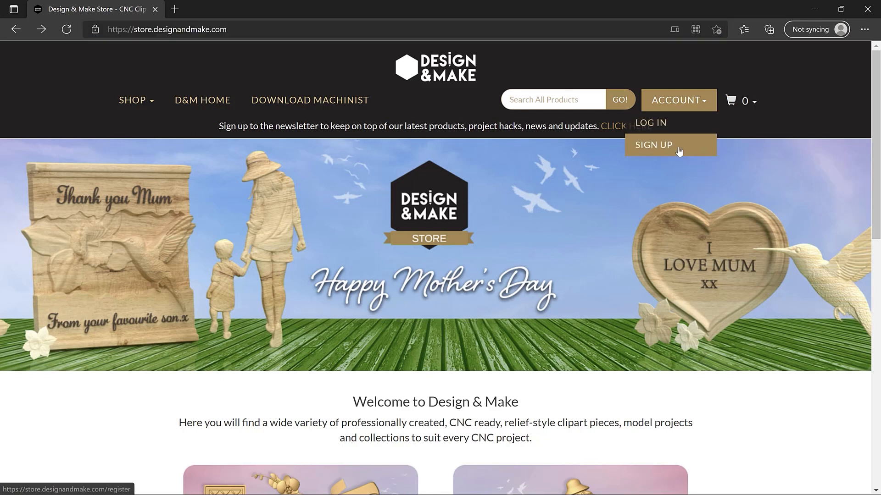
Start a new account form and review the preferred File Type choices
{"action": "left_click", "coordinate": [652, 145]}
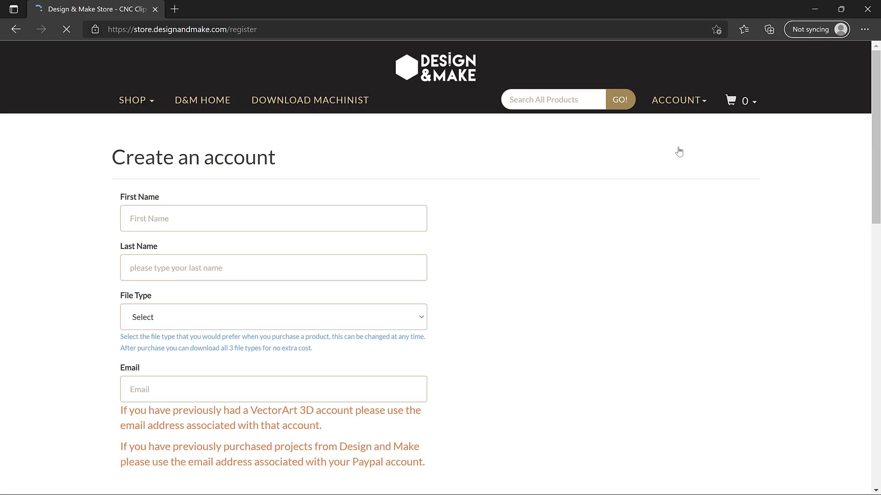
{"action": "mouse_move", "coordinate": [442, 137]}
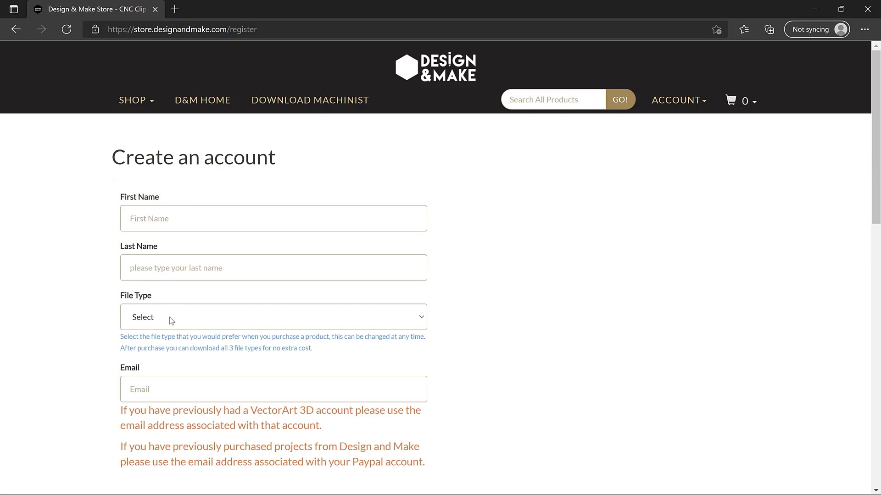
{"action": "left_click", "coordinate": [273, 316]}
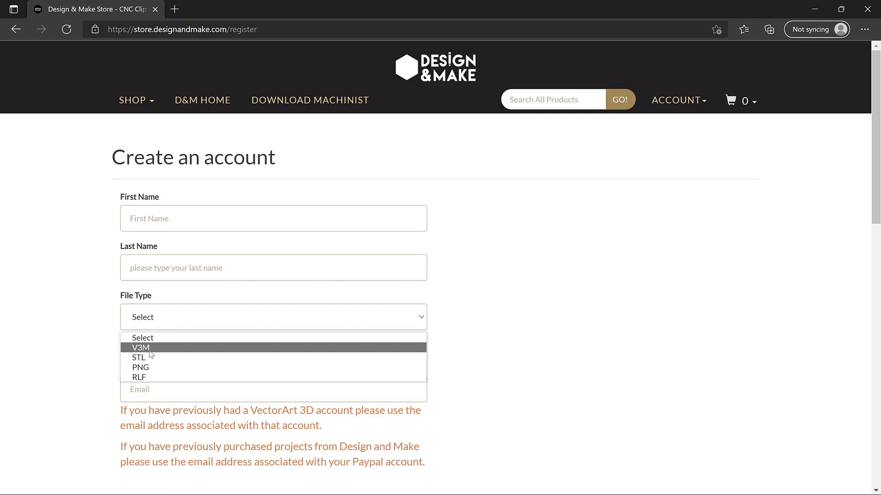
{"action": "mouse_move", "coordinate": [83, 346]}
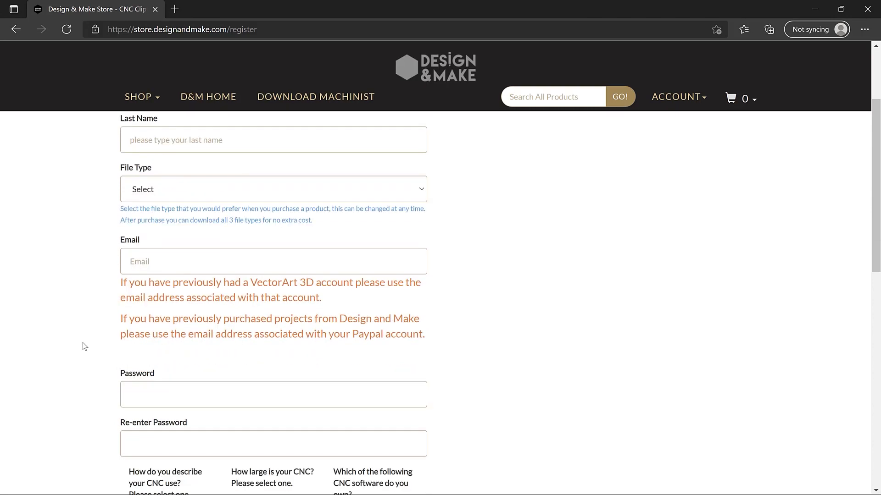
{"action": "scroll", "scroll_direction": "down", "scroll_amount": 3}
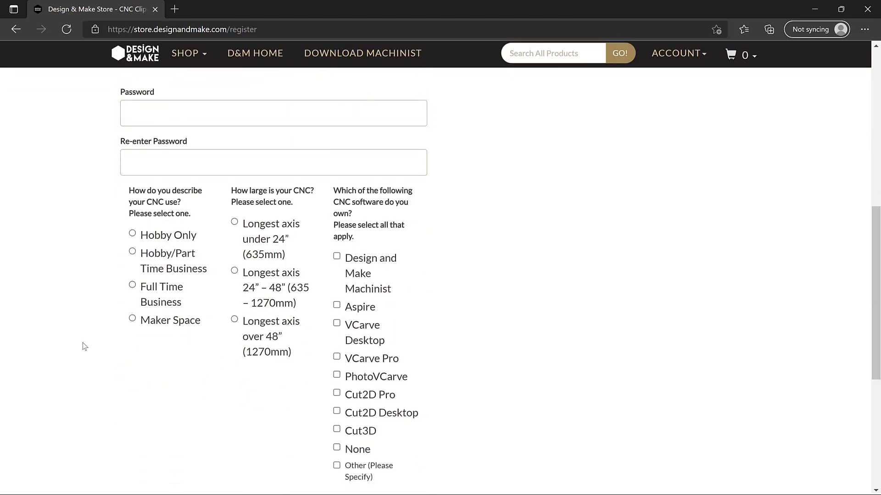
{"action": "scroll", "scroll_direction": "down", "scroll_amount": 3}
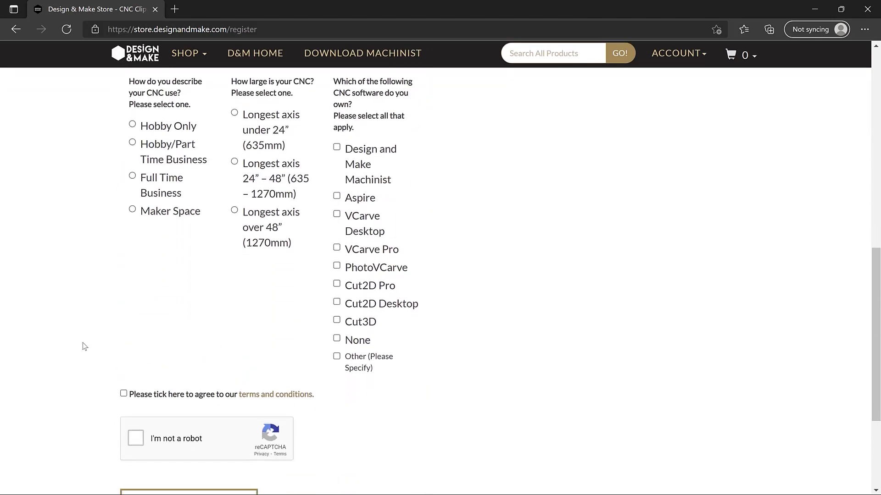
{"action": "scroll", "scroll_direction": "down", "scroll_amount": 3}
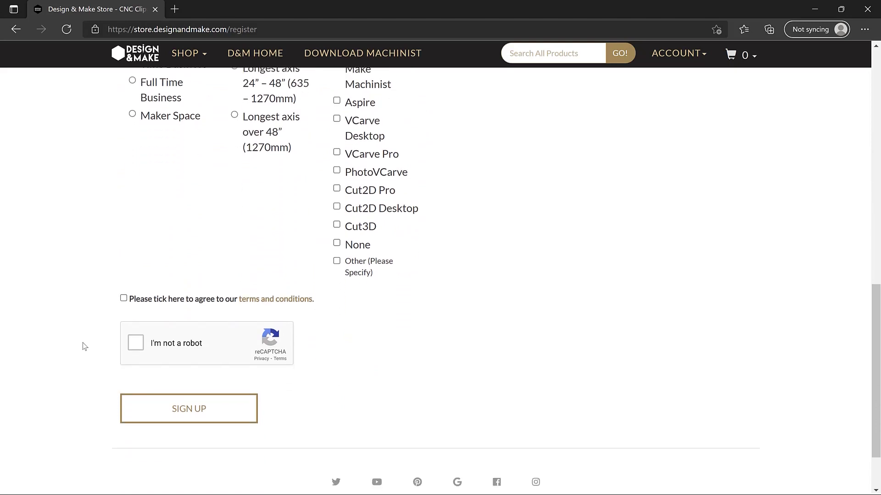
{"action": "mouse_move", "coordinate": [276, 299]}
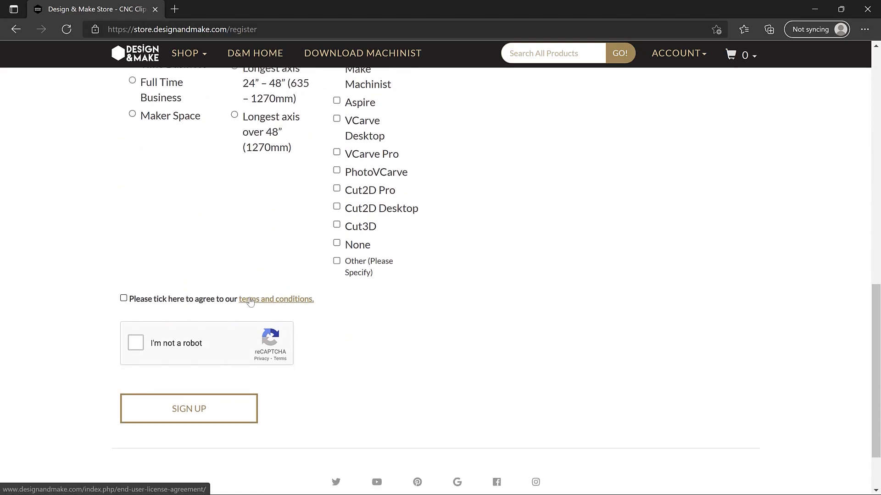
{"action": "mouse_move", "coordinate": [239, 311]}
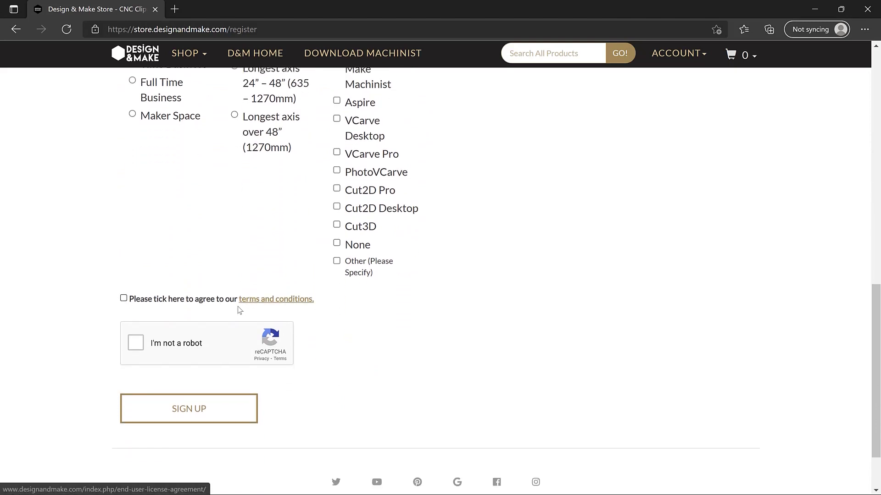
Accept the terms, confirm not a robot and submit the sign-up
{"action": "left_click", "coordinate": [124, 298]}
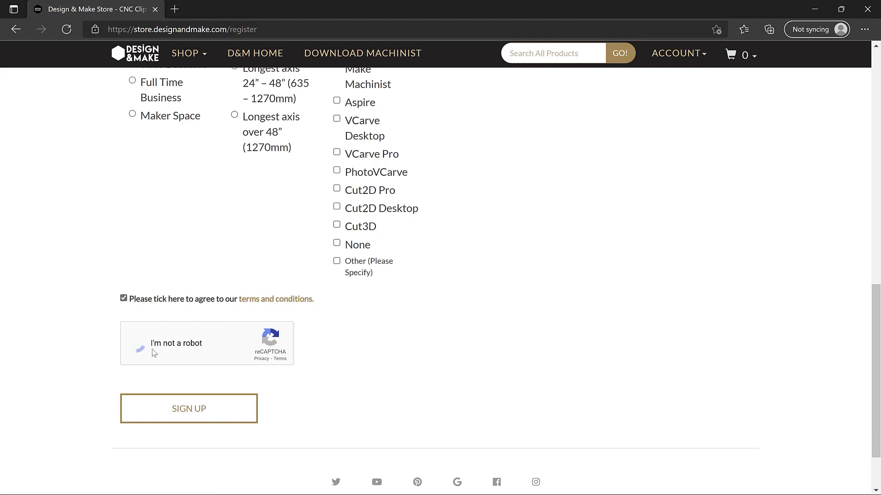
{"action": "left_click", "coordinate": [138, 342]}
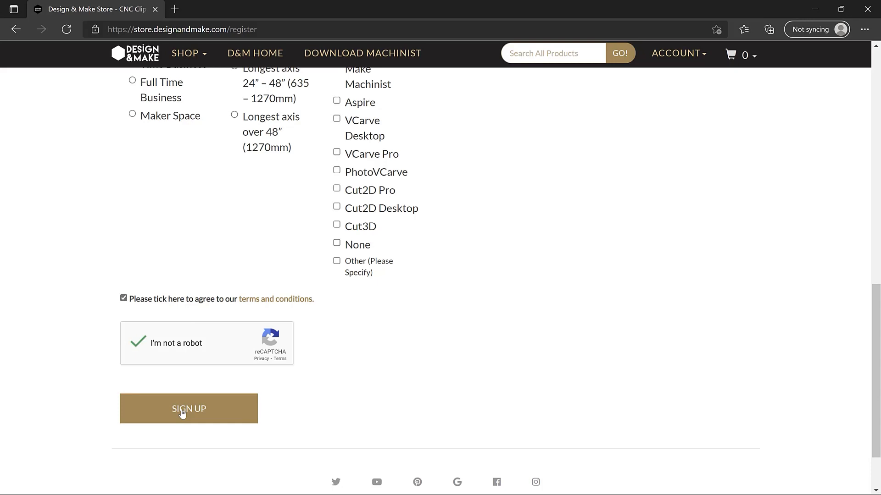
{"action": "left_click", "coordinate": [188, 409]}
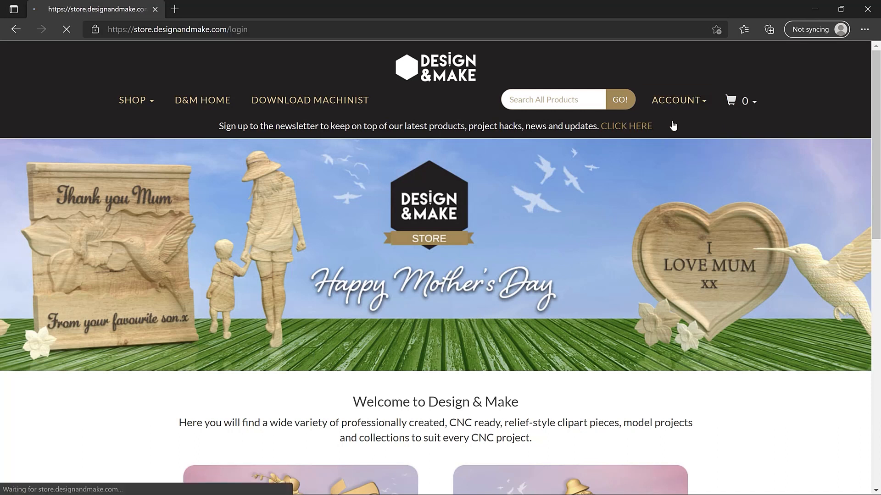
Enter the saved email address and the password on the Login page
{"action": "left_click", "coordinate": [435, 218]}
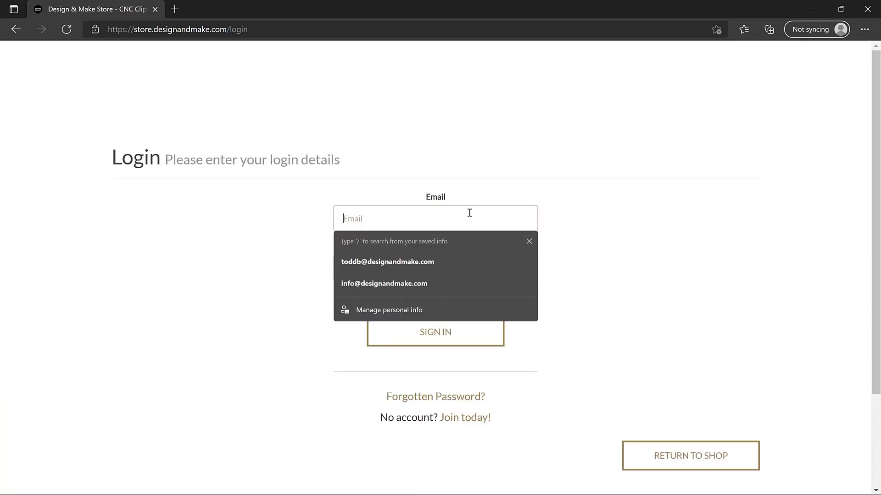
{"action": "left_click", "coordinate": [384, 284]}
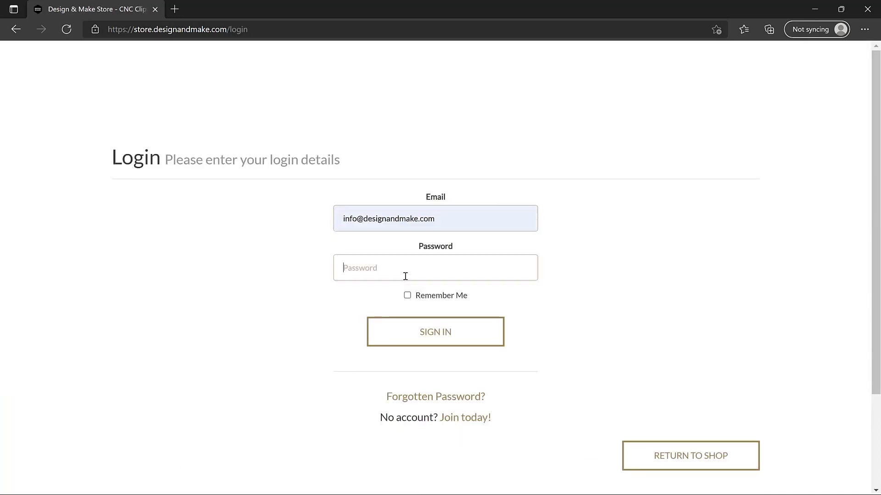
{"action": "left_click", "coordinate": [435, 331]}
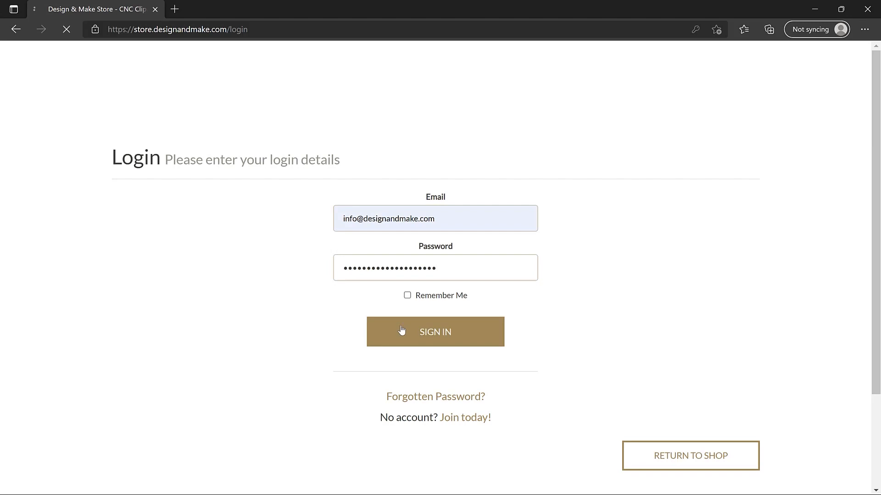
Sign in and look through the account's Your Orders list of purchased products
{"action": "left_click", "coordinate": [435, 331]}
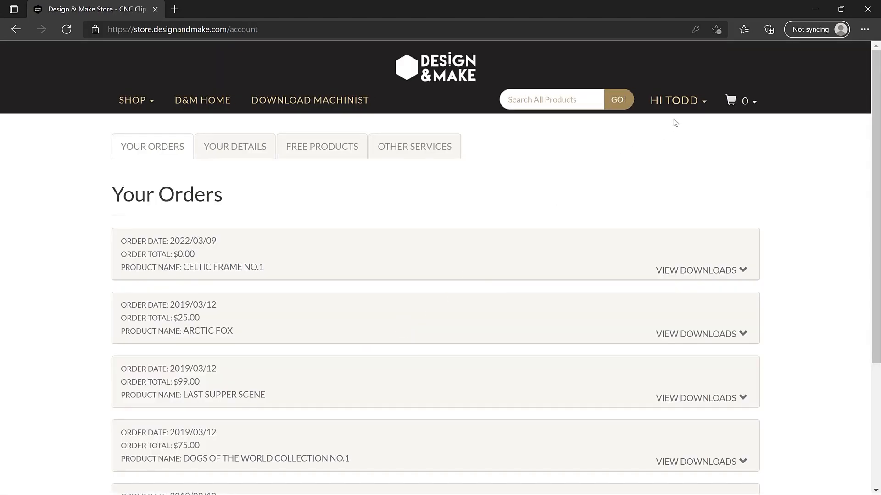
{"action": "left_click", "coordinate": [677, 100]}
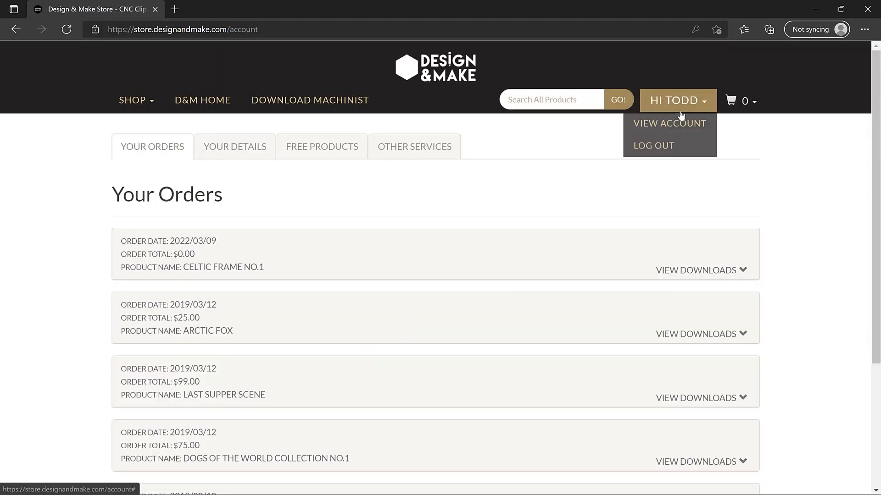
{"action": "mouse_move", "coordinate": [700, 109]}
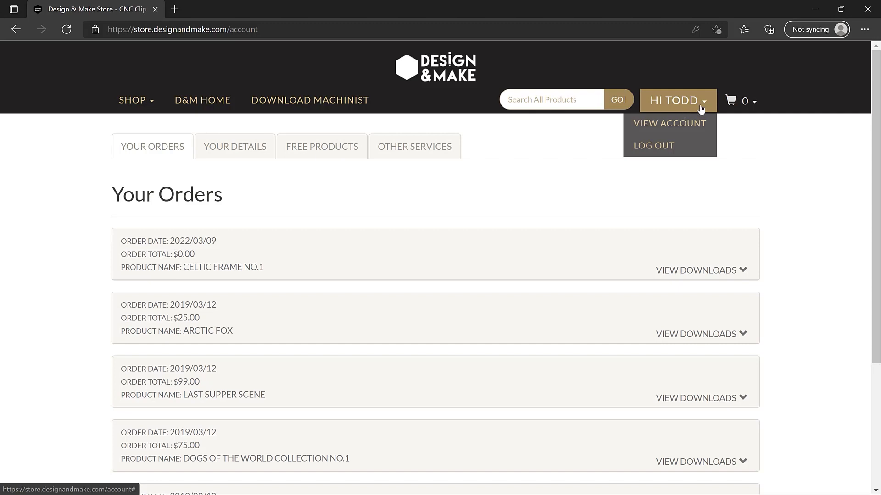
{"action": "mouse_move", "coordinate": [592, 136]}
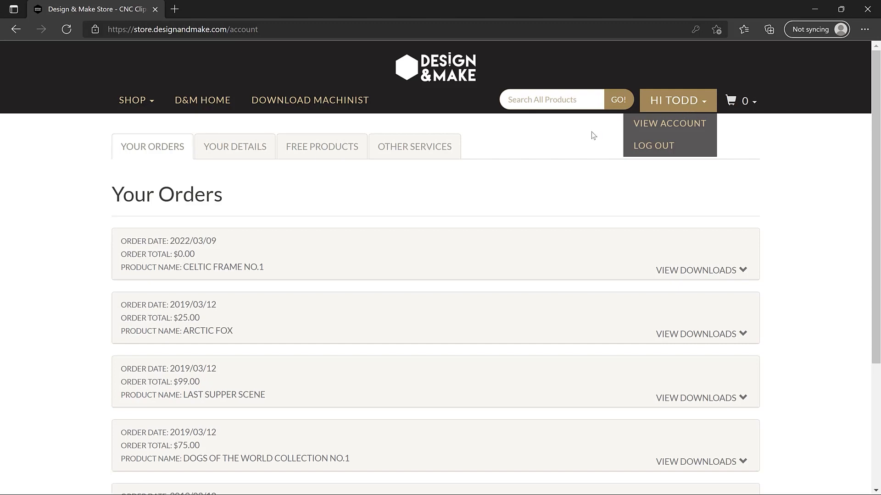
{"action": "left_click", "coordinate": [571, 239]}
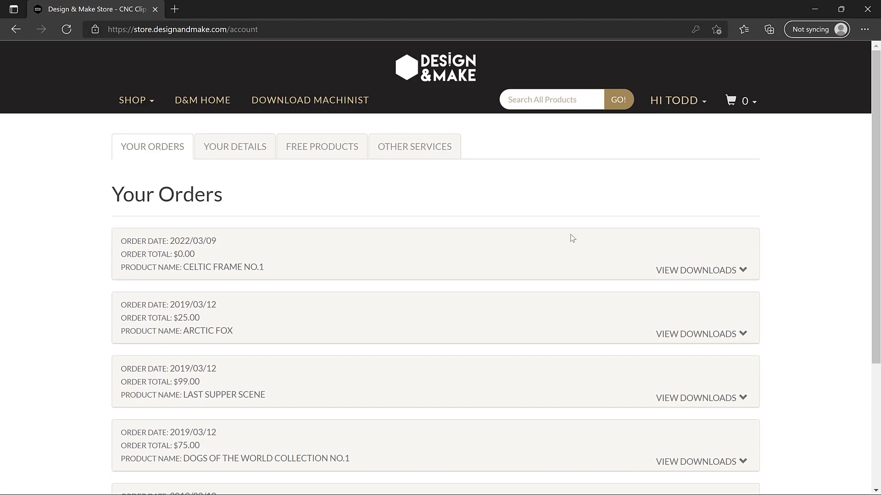
{"action": "mouse_move", "coordinate": [569, 258]}
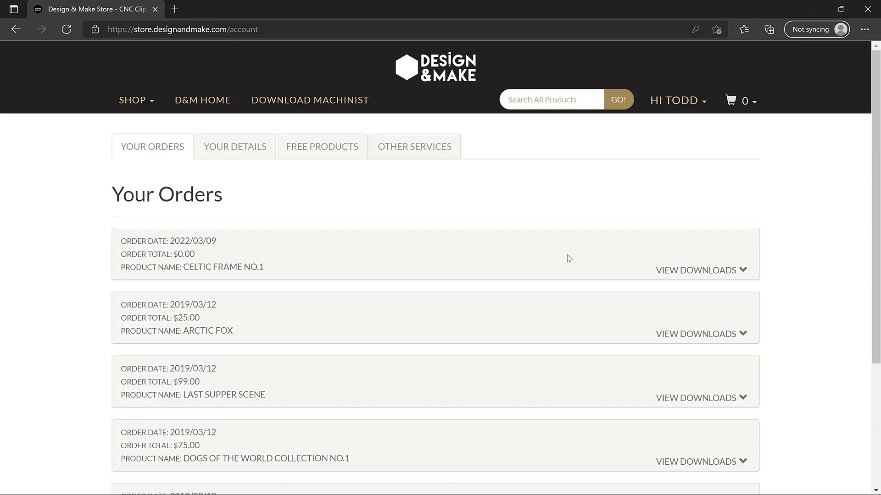
{"action": "mouse_move", "coordinate": [360, 196]}
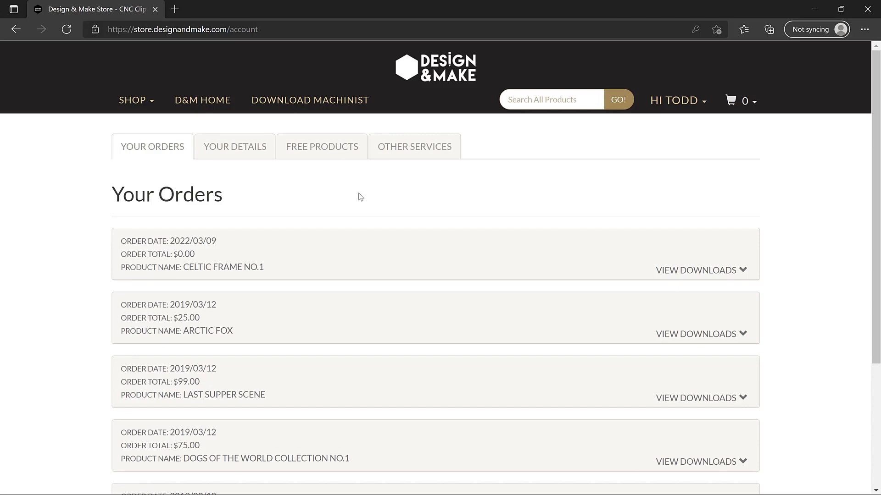
{"action": "mouse_move", "coordinate": [235, 153]}
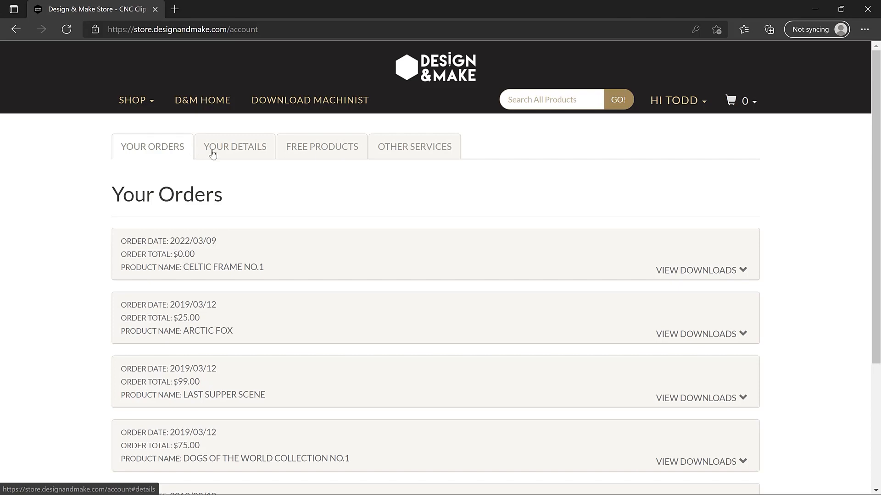
{"action": "mouse_move", "coordinate": [304, 154]}
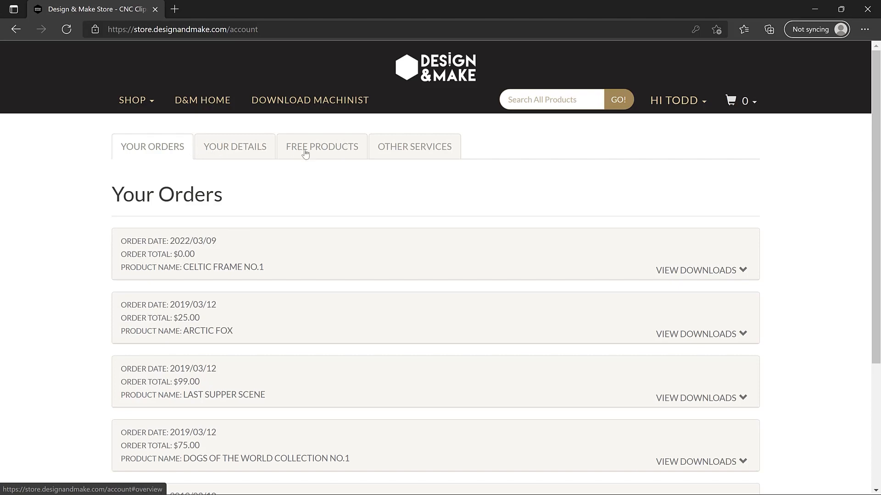
{"action": "mouse_move", "coordinate": [459, 202]}
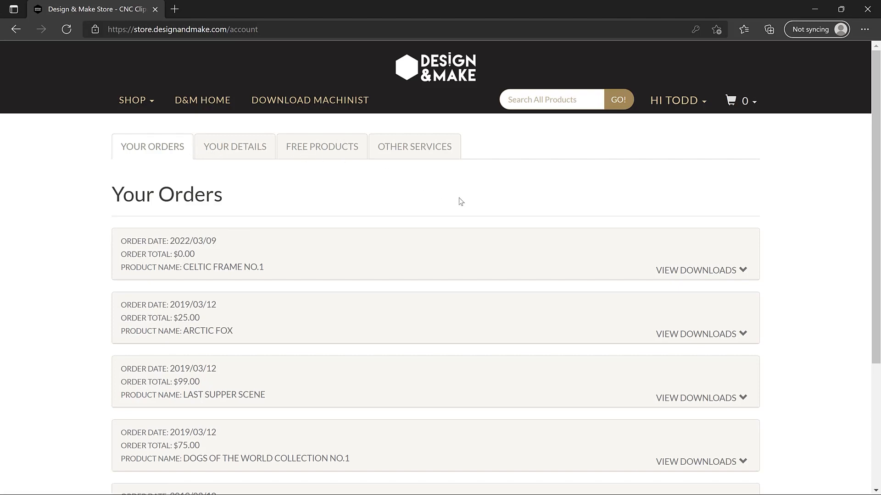
{"action": "scroll", "scroll_direction": "down", "scroll_amount": 3}
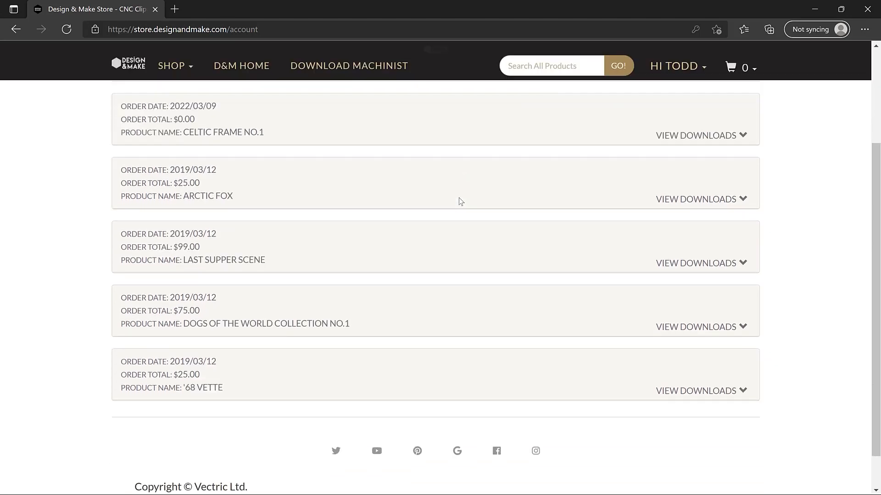
{"action": "scroll", "scroll_direction": "up", "scroll_amount": 3}
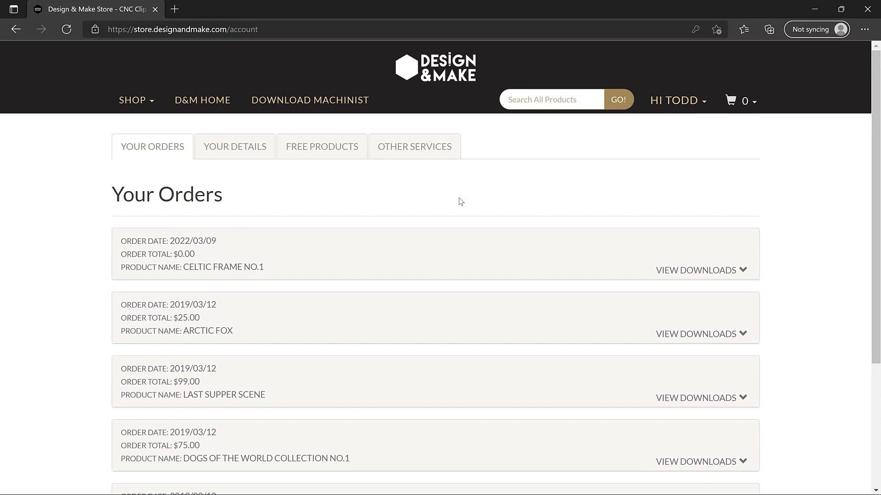
{"action": "mouse_move", "coordinate": [732, 206]}
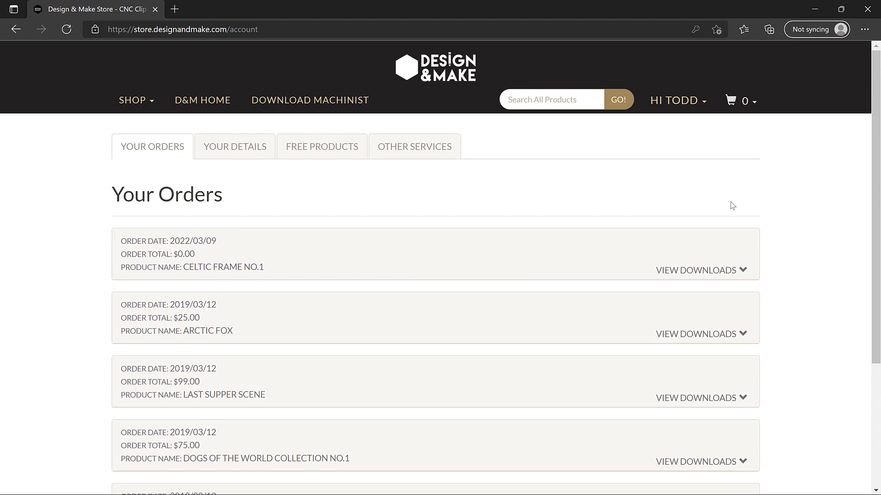
{"action": "mouse_move", "coordinate": [744, 274]}
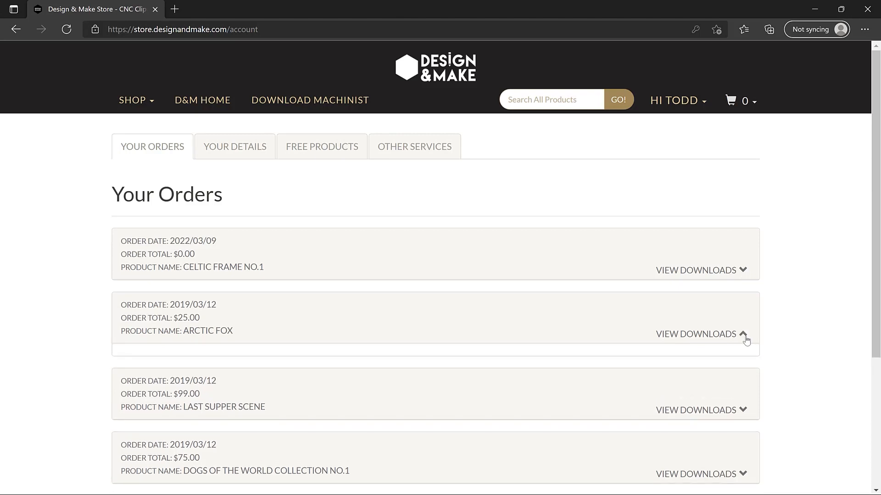
Download the purchased Arctic Fox Style A, checking its V3M/STL/RLF file-type choices
{"action": "left_click", "coordinate": [696, 334]}
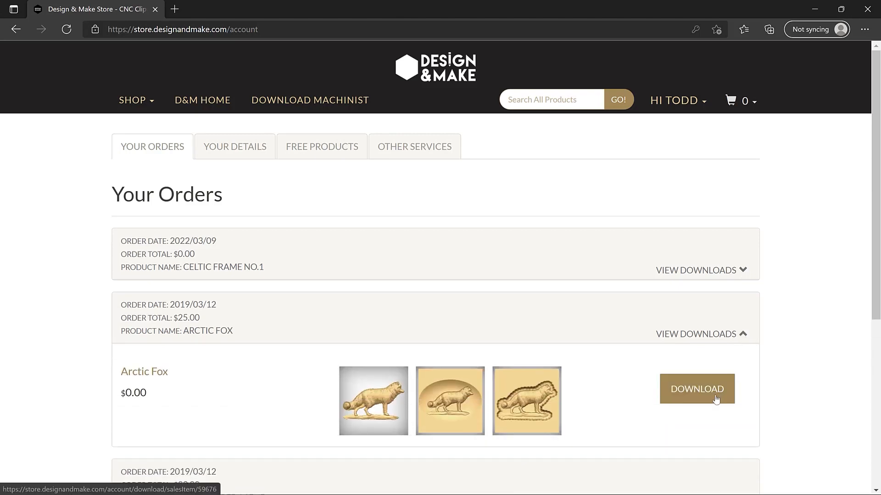
{"action": "left_click", "coordinate": [696, 389]}
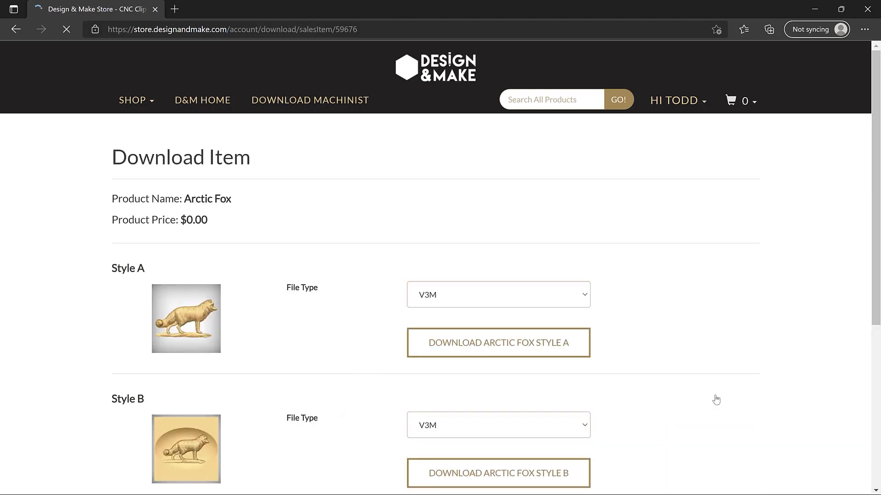
{"action": "left_click", "coordinate": [497, 295]}
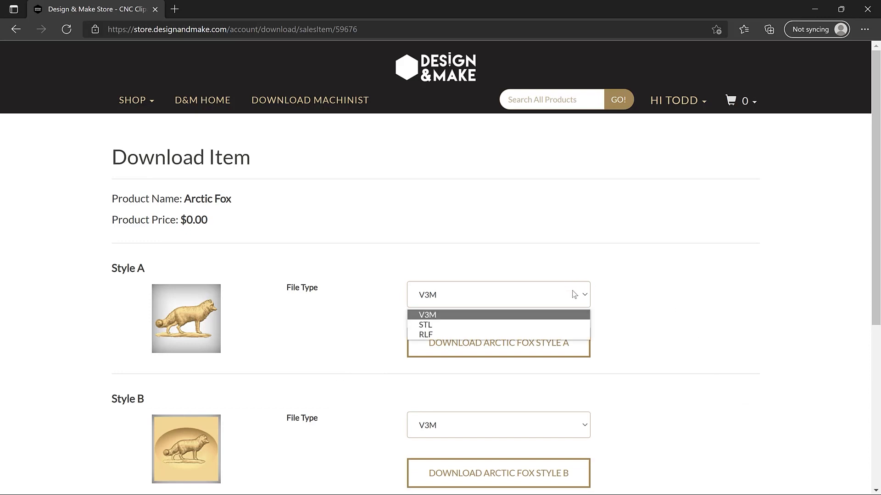
{"action": "mouse_move", "coordinate": [441, 297]}
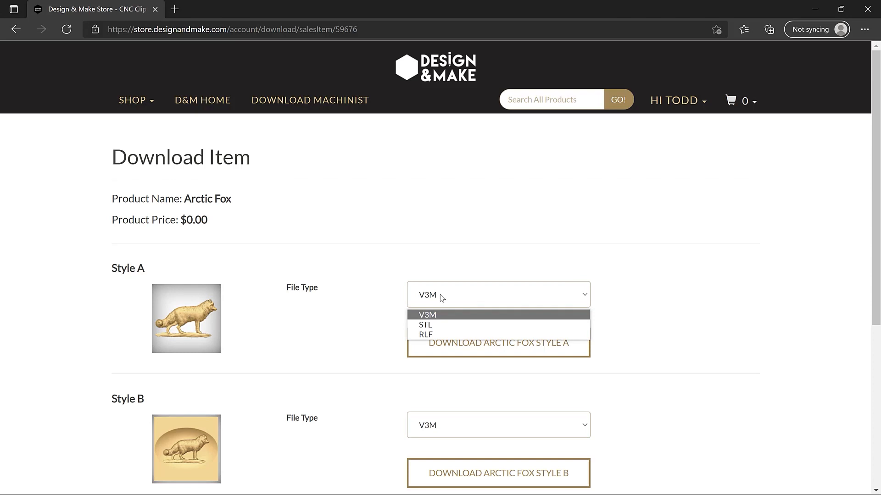
{"action": "mouse_move", "coordinate": [425, 335]}
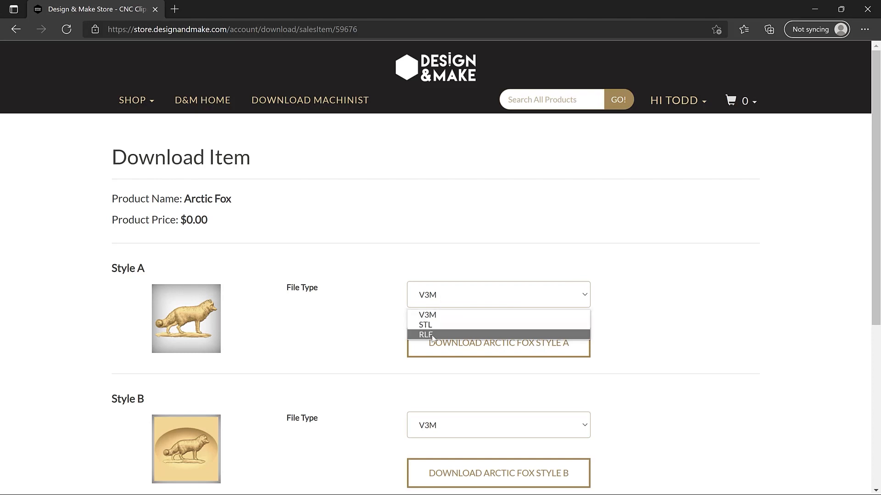
{"action": "mouse_move", "coordinate": [426, 315]}
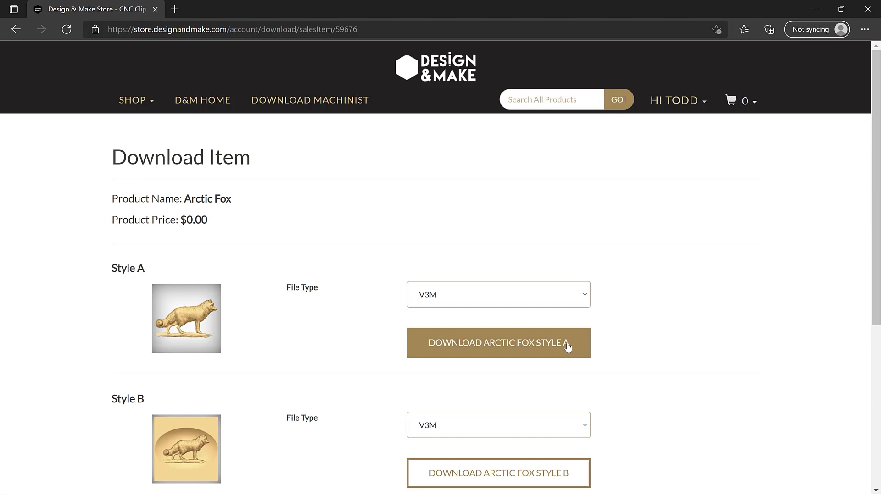
{"action": "left_click", "coordinate": [497, 342]}
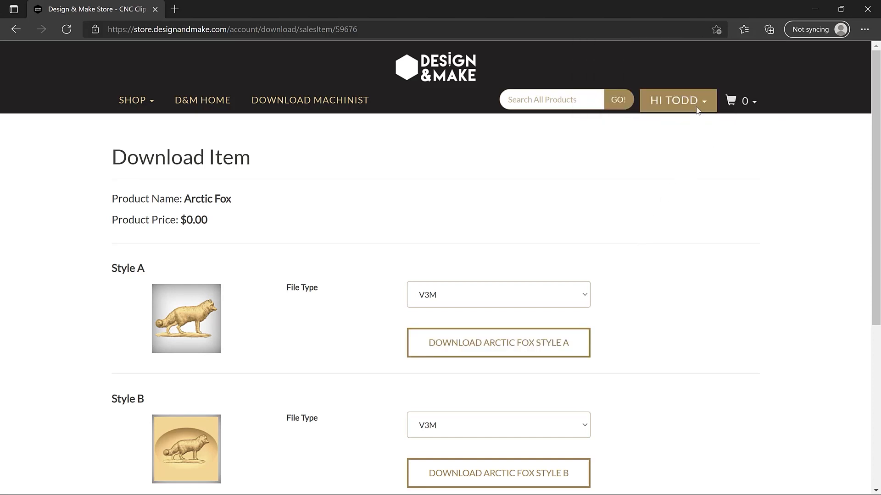
Review Your Details with preferred file type and registered Vectric software
{"action": "left_click", "coordinate": [674, 100]}
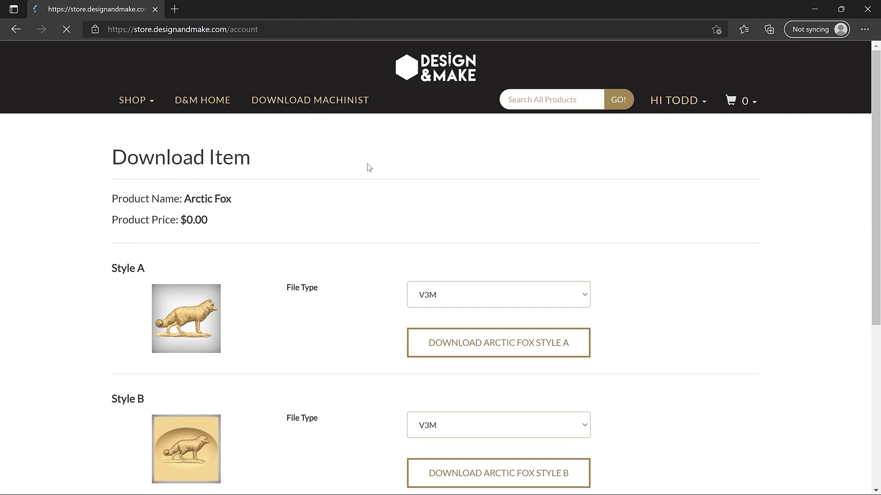
{"action": "left_click", "coordinate": [234, 146]}
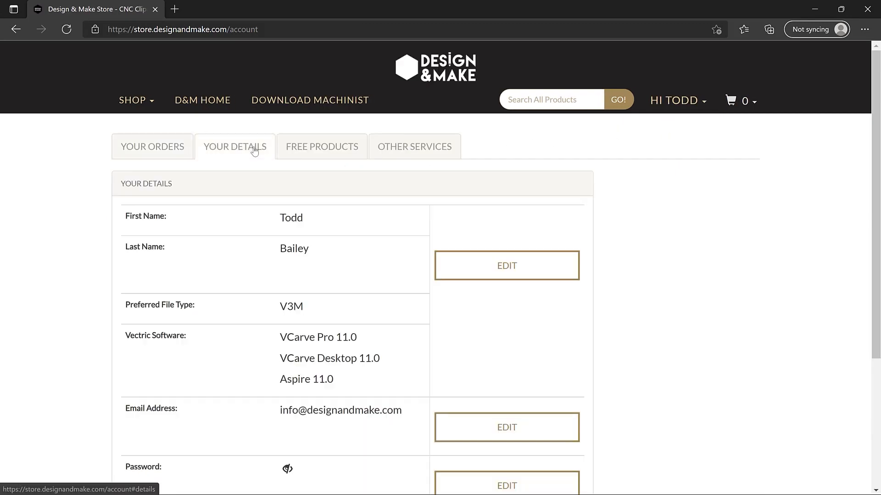
{"action": "scroll", "scroll_direction": "down", "scroll_amount": 3}
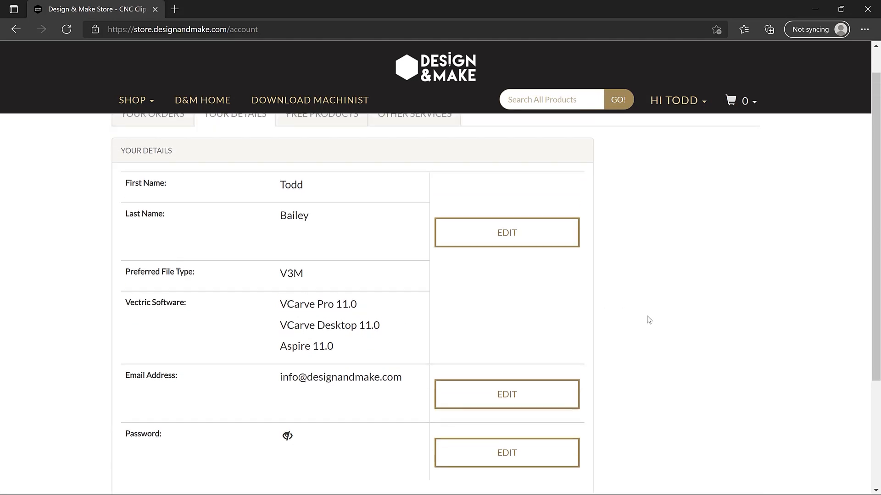
{"action": "scroll", "scroll_direction": "up", "scroll_amount": 3}
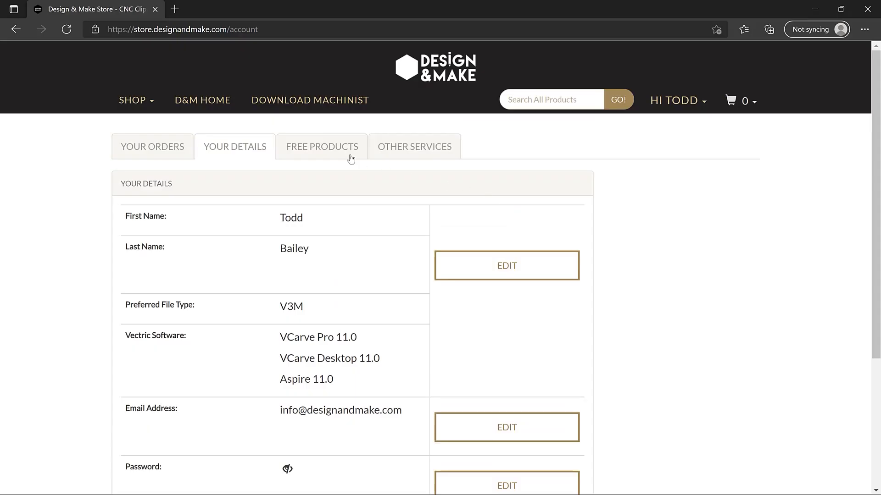
Look through the Free Products tab's sample projects
{"action": "left_click", "coordinate": [322, 147]}
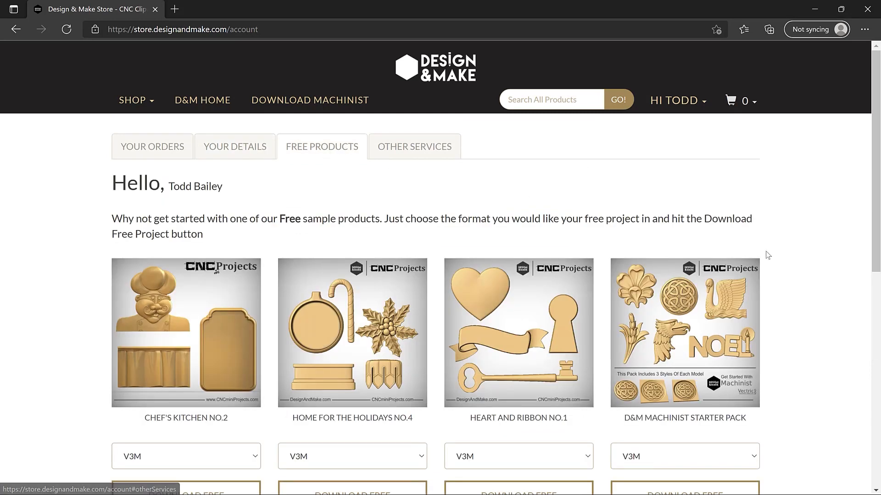
{"action": "scroll", "scroll_direction": "down", "scroll_amount": 3}
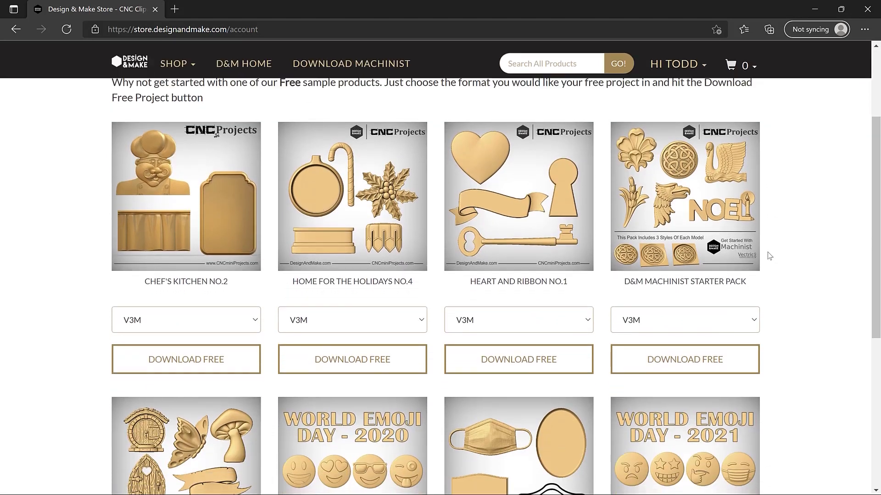
{"action": "scroll", "scroll_direction": "up", "scroll_amount": 3}
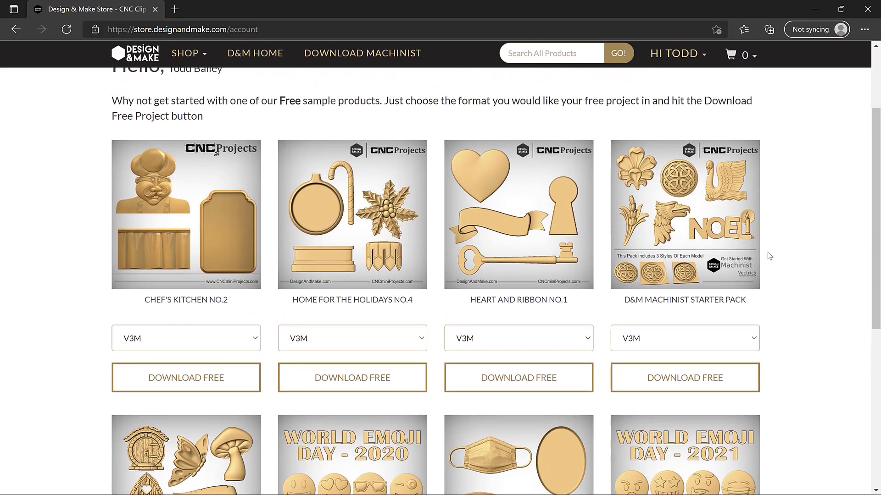
{"action": "scroll", "scroll_direction": "up", "scroll_amount": 3}
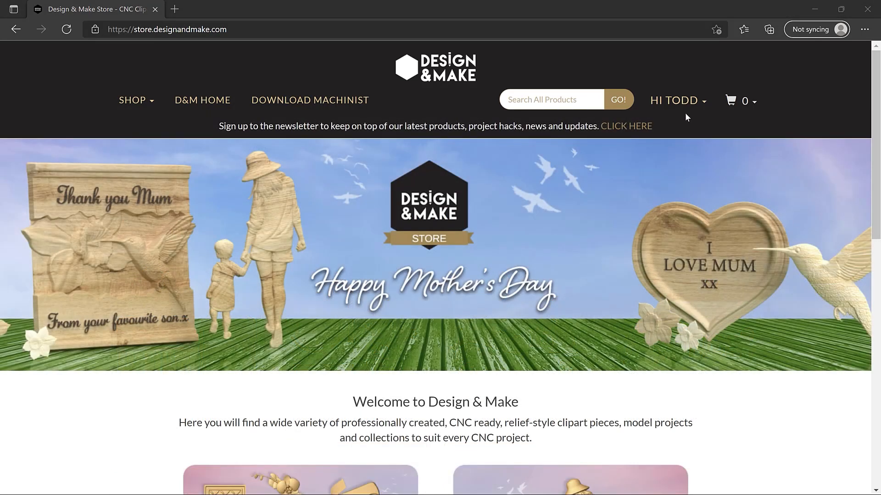
{"action": "left_click", "coordinate": [550, 99]}
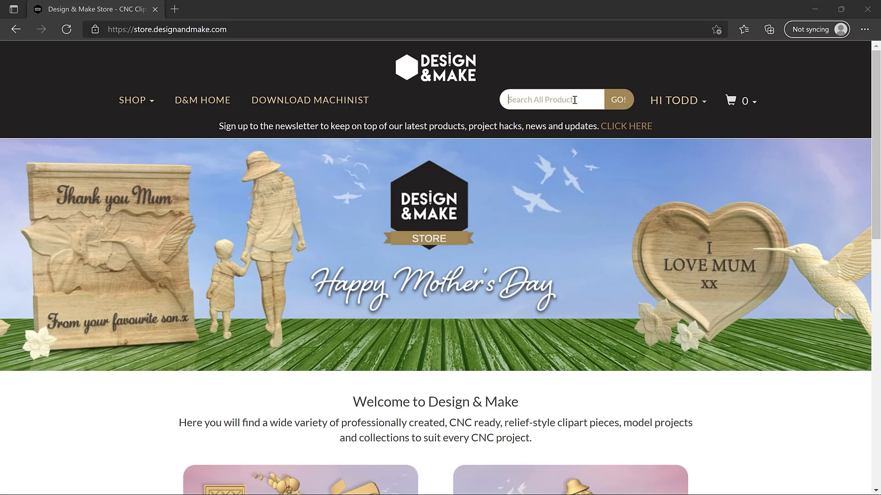
{"action": "type", "text": "Hors"}
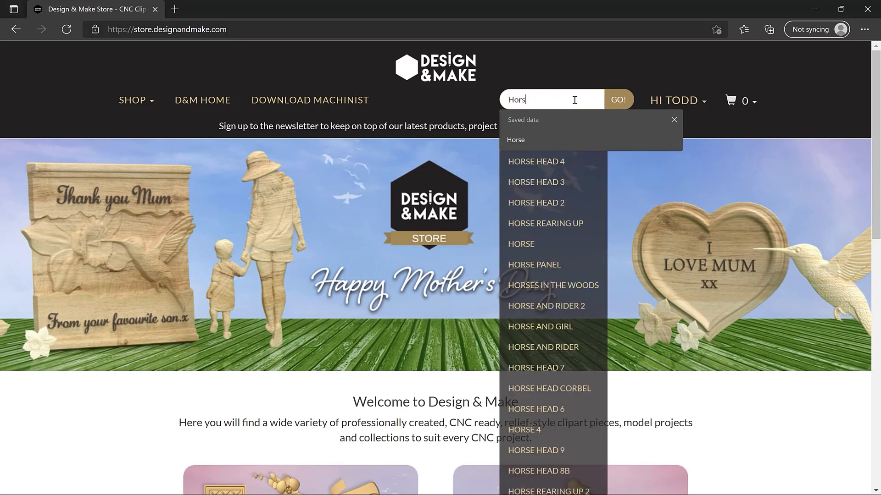
{"action": "left_click", "coordinate": [617, 99]}
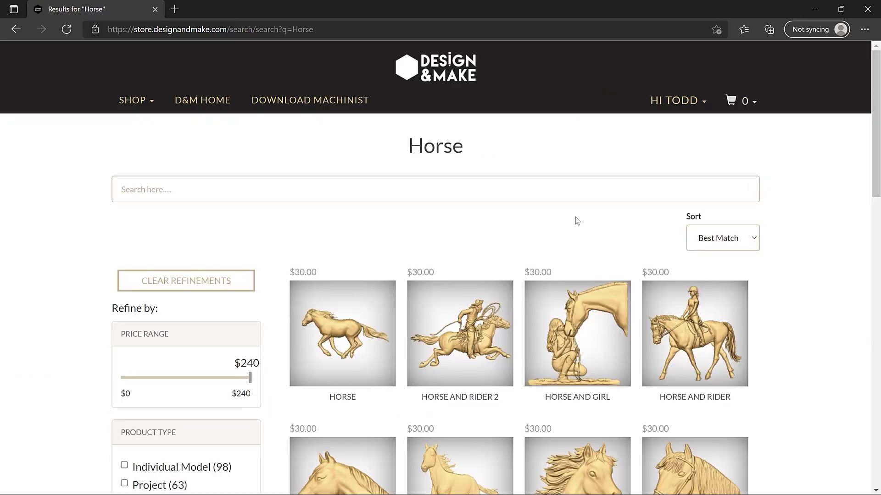
{"action": "scroll", "scroll_direction": "down", "scroll_amount": 3}
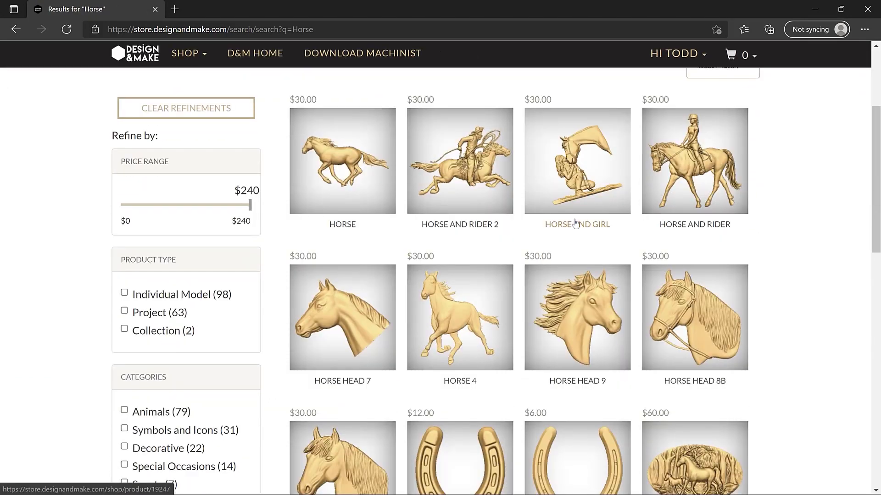
{"action": "scroll", "scroll_direction": "down", "scroll_amount": 3}
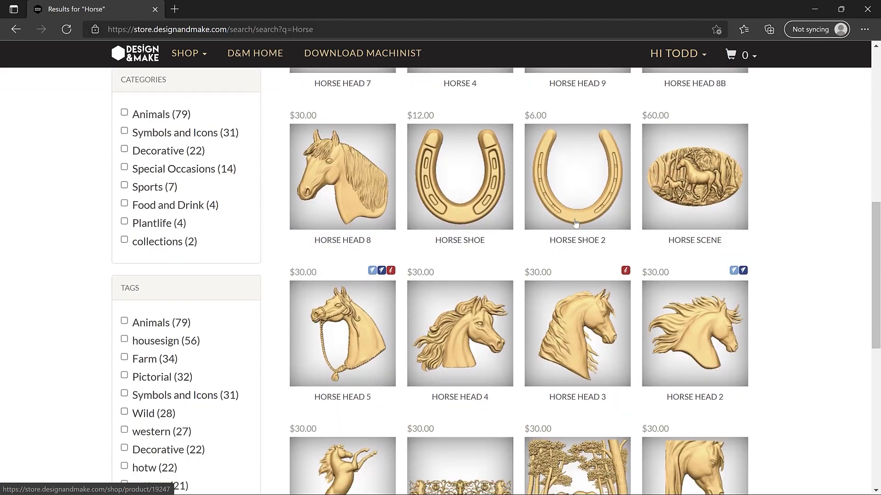
{"action": "scroll", "scroll_direction": "up", "scroll_amount": 3}
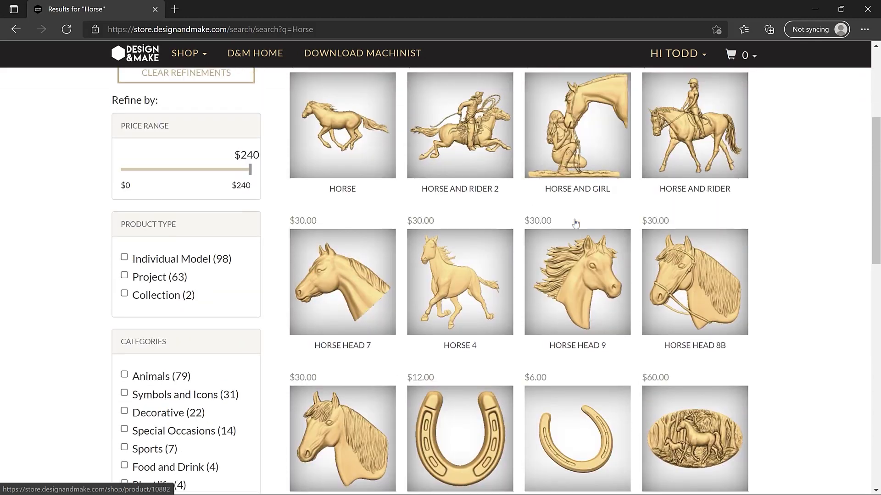
{"action": "scroll", "scroll_direction": "down", "scroll_amount": 3}
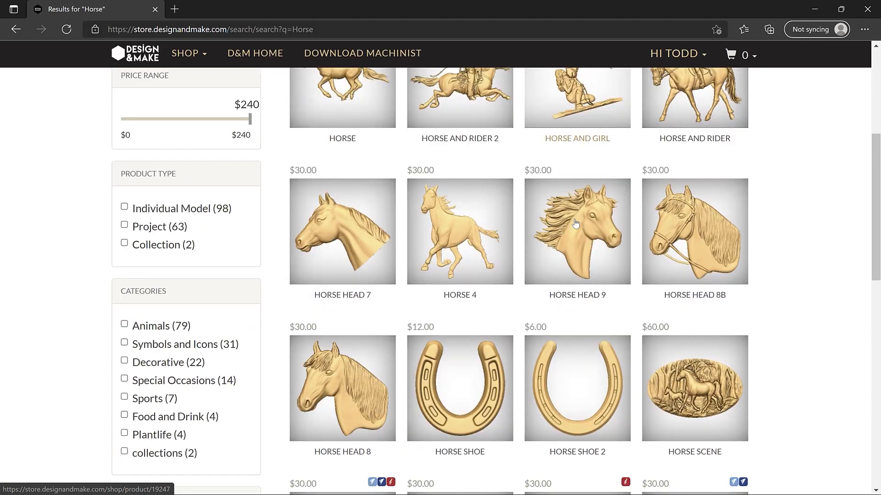
{"action": "scroll", "scroll_direction": "down", "scroll_amount": 3}
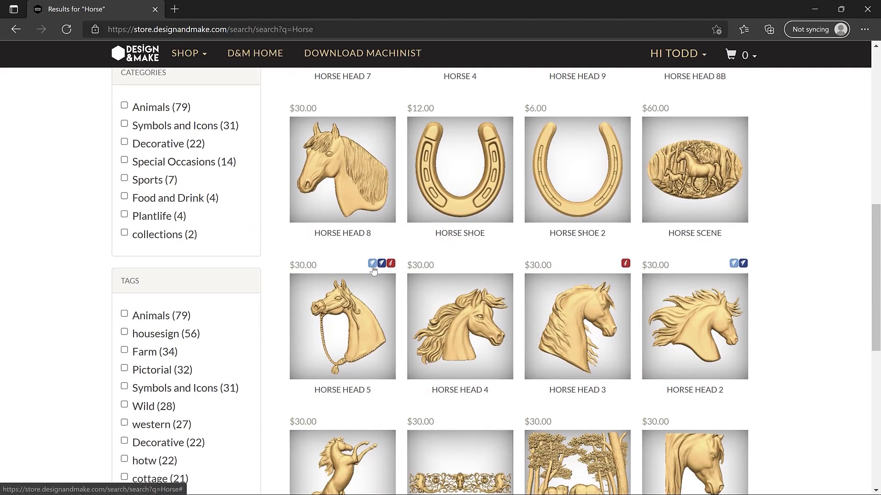
{"action": "mouse_move", "coordinate": [424, 259]}
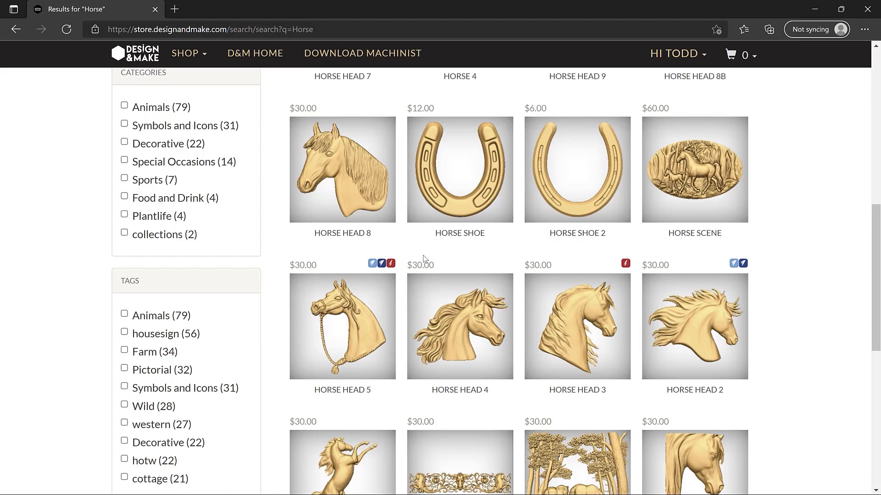
{"action": "scroll", "scroll_direction": "up", "scroll_amount": 3}
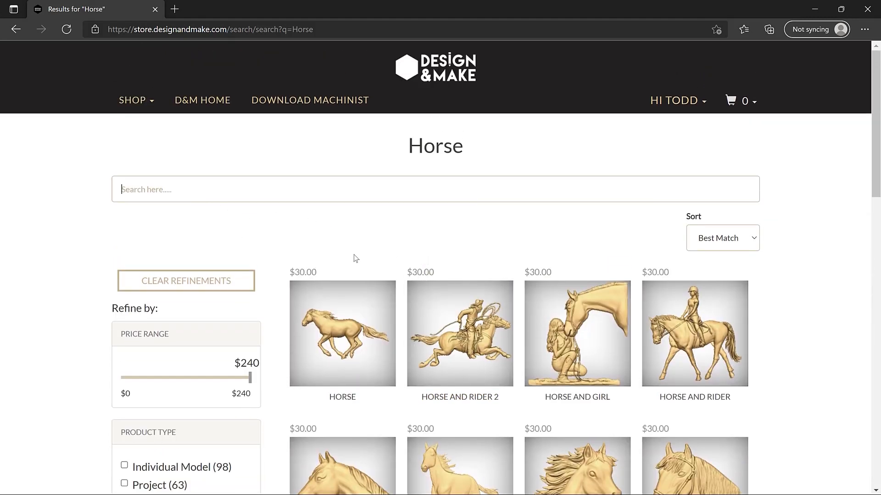
Search the store for 'Celtic' to list Celtic panels, frames, harps and crosses
{"action": "type", "text": "Celti"}
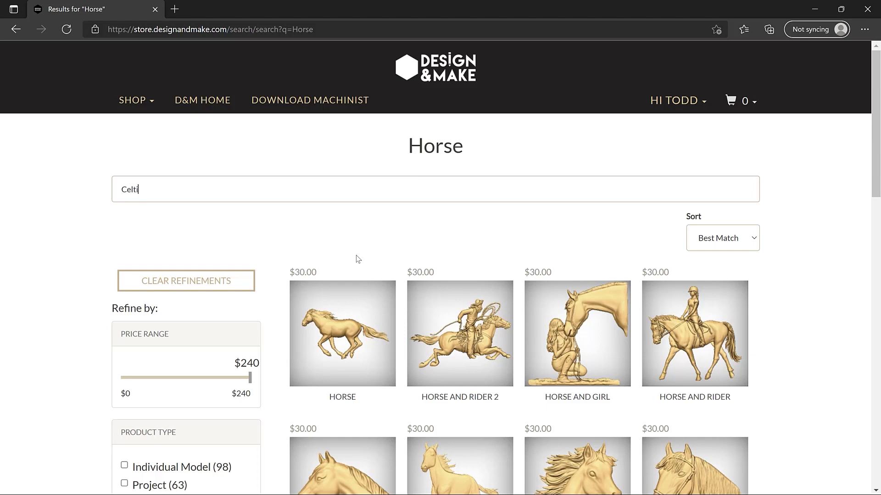
{"action": "key", "text": "Return"}
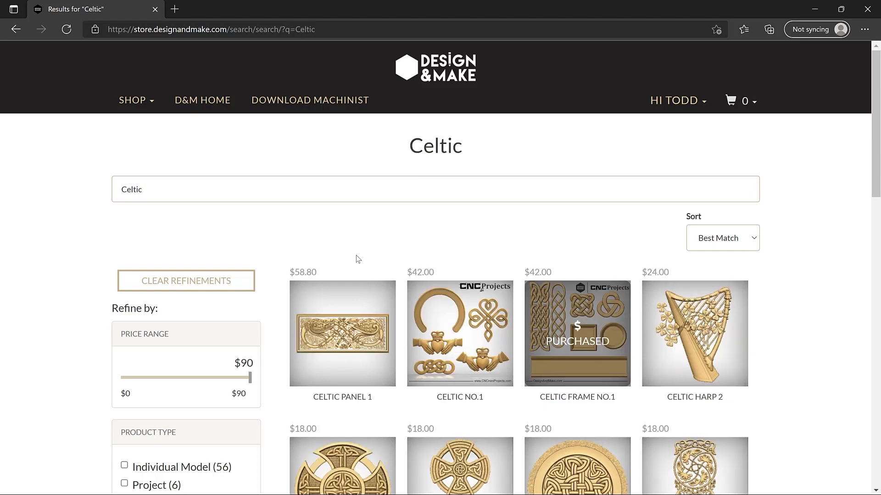
{"action": "mouse_move", "coordinate": [392, 244]}
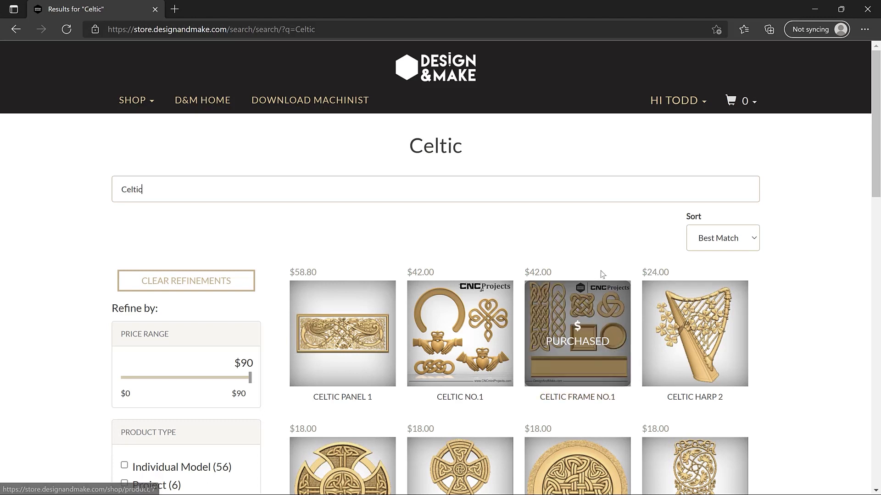
{"action": "mouse_move", "coordinate": [601, 271]}
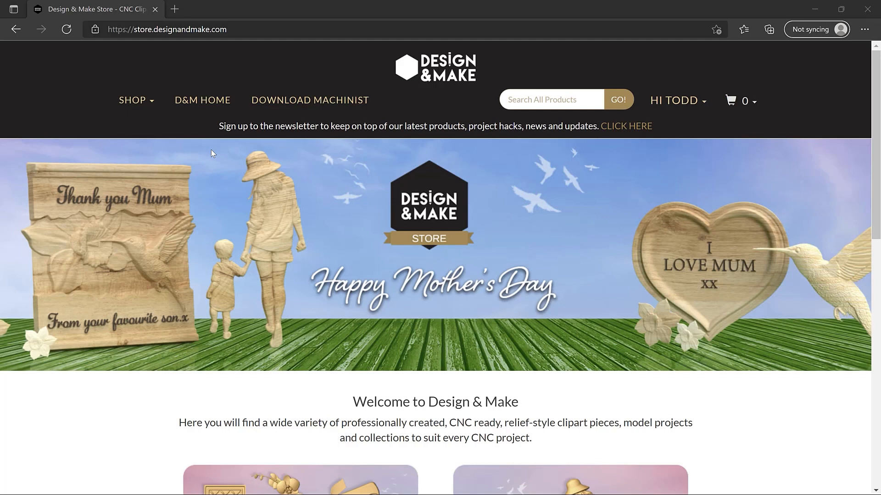
Go to Shop > Individual Models and select the Eurasian Lynx from Newest Individual Models
{"action": "left_click", "coordinate": [132, 100]}
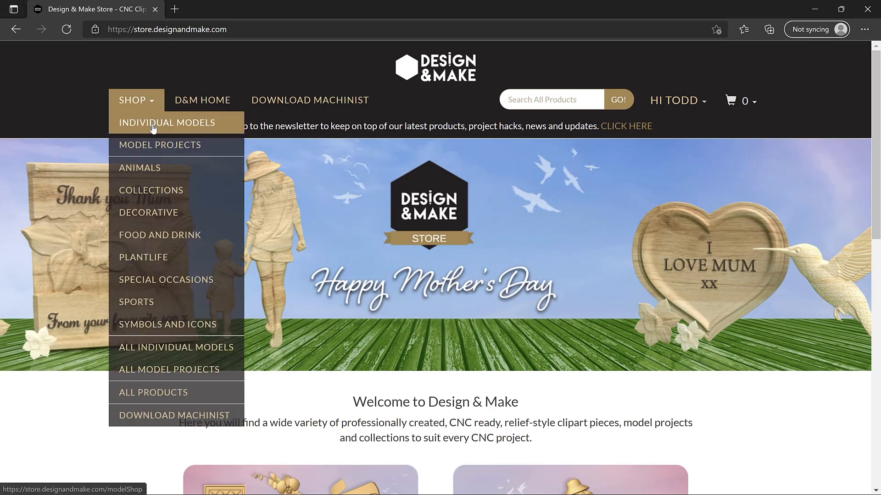
{"action": "left_click", "coordinate": [166, 122]}
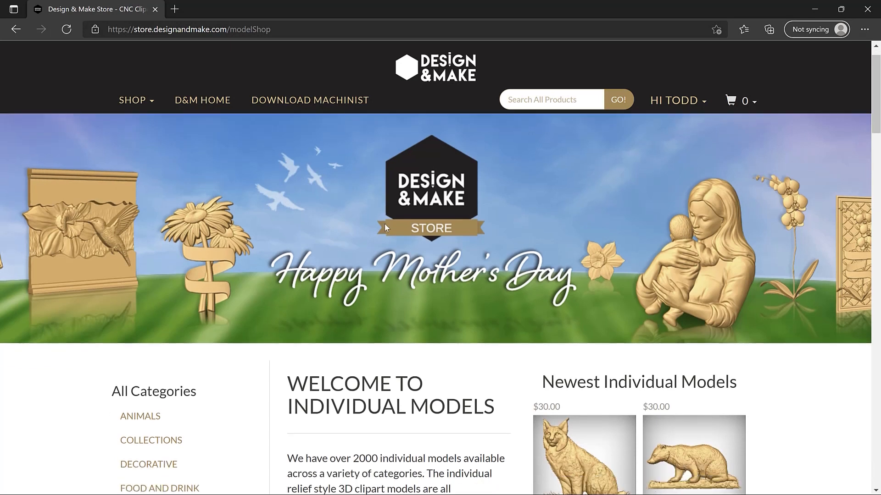
{"action": "scroll", "scroll_direction": "down", "scroll_amount": 3}
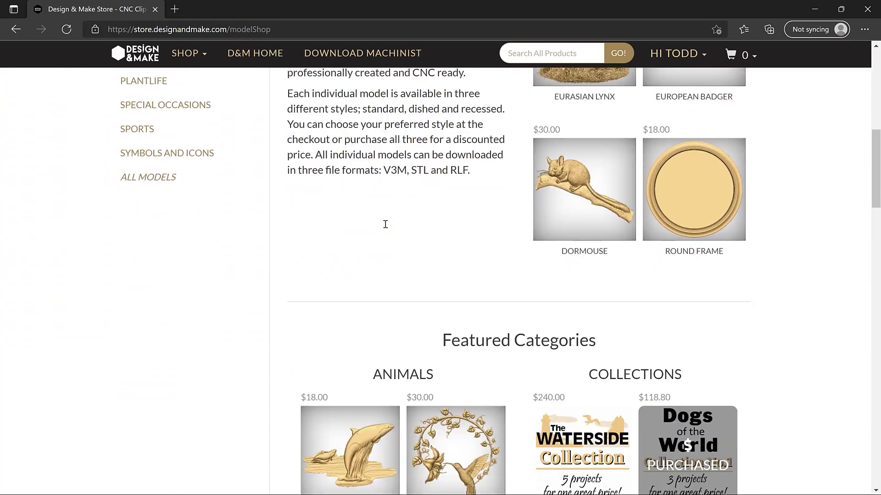
{"action": "scroll", "scroll_direction": "up", "scroll_amount": 3}
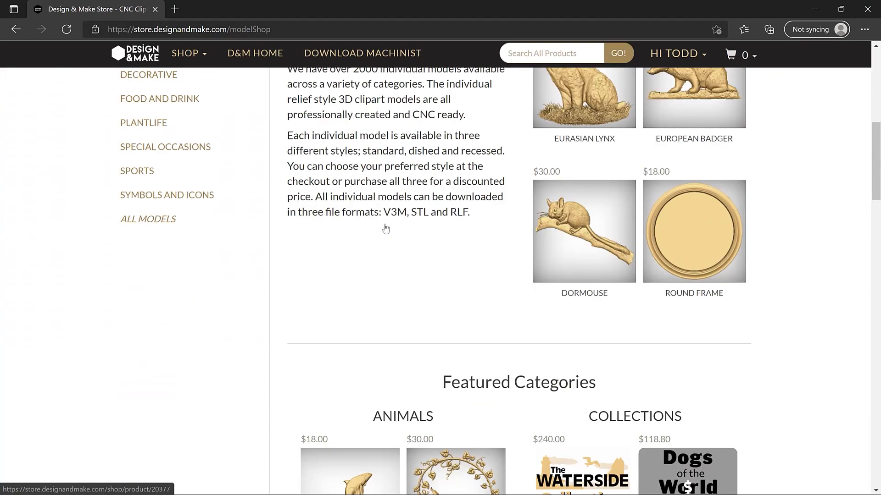
{"action": "scroll", "scroll_direction": "up", "scroll_amount": 3}
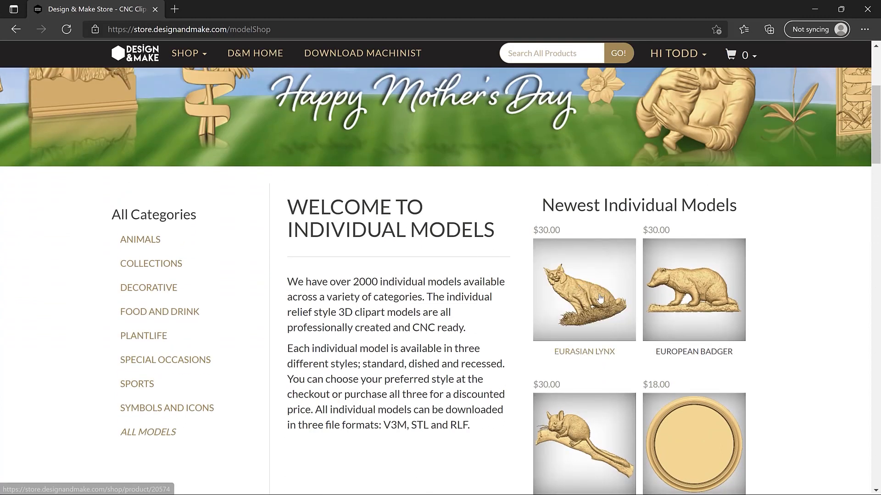
{"action": "left_click", "coordinate": [585, 290]}
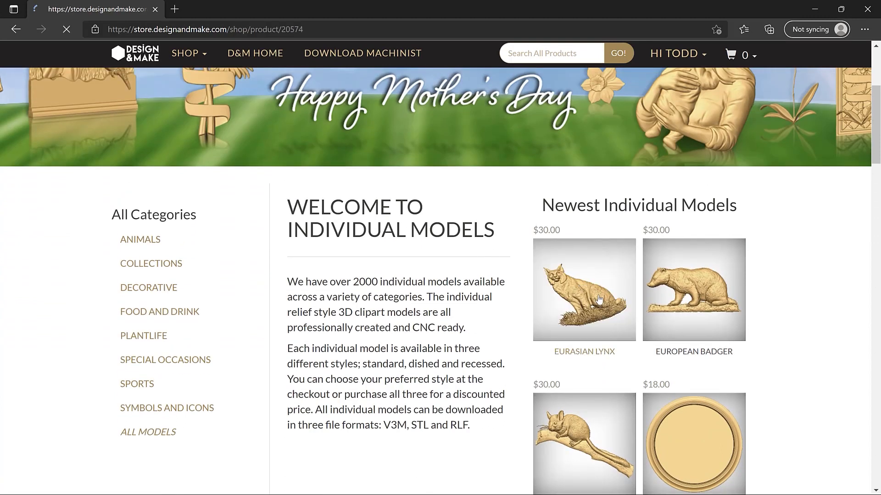
{"action": "left_click", "coordinate": [584, 290]}
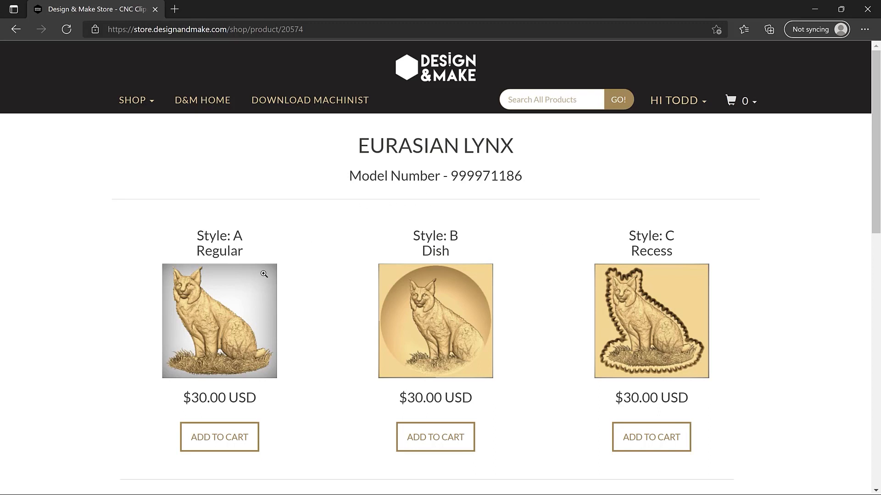
Preview the lynx relief large and switch between Styles A, B (dish) and C (recess)
{"action": "left_click", "coordinate": [263, 274]}
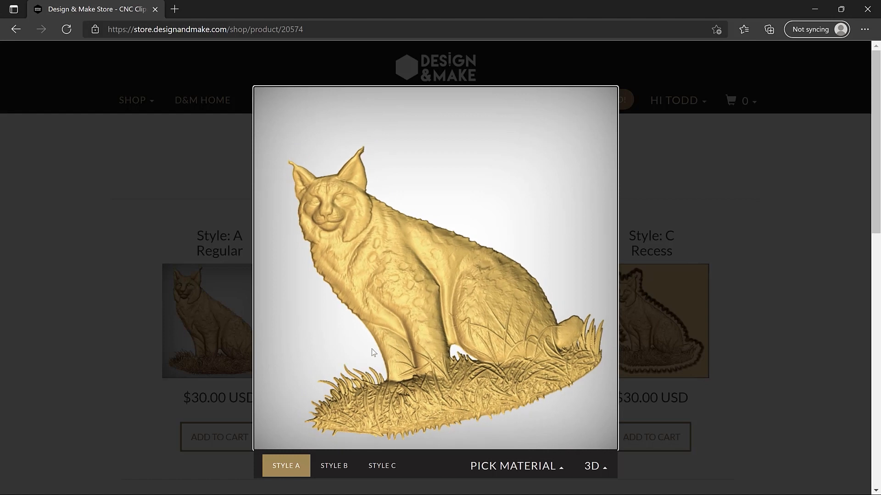
{"action": "left_click", "coordinate": [333, 466]}
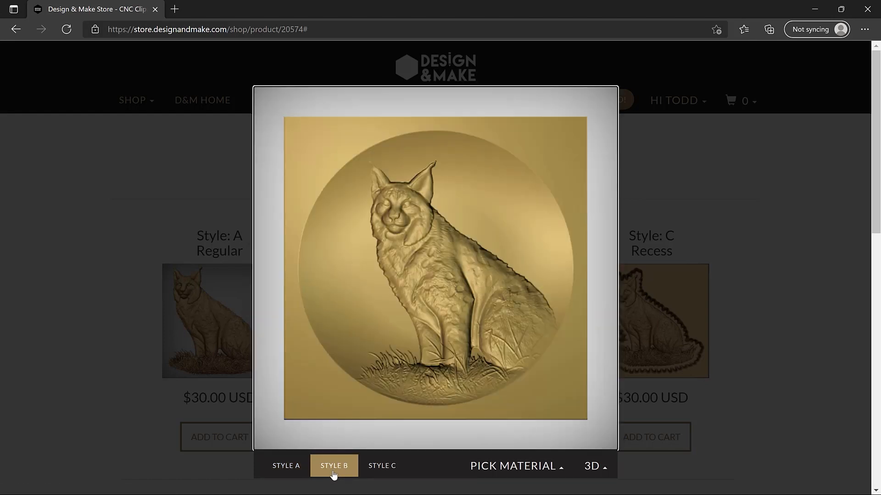
{"action": "left_click", "coordinate": [382, 466]}
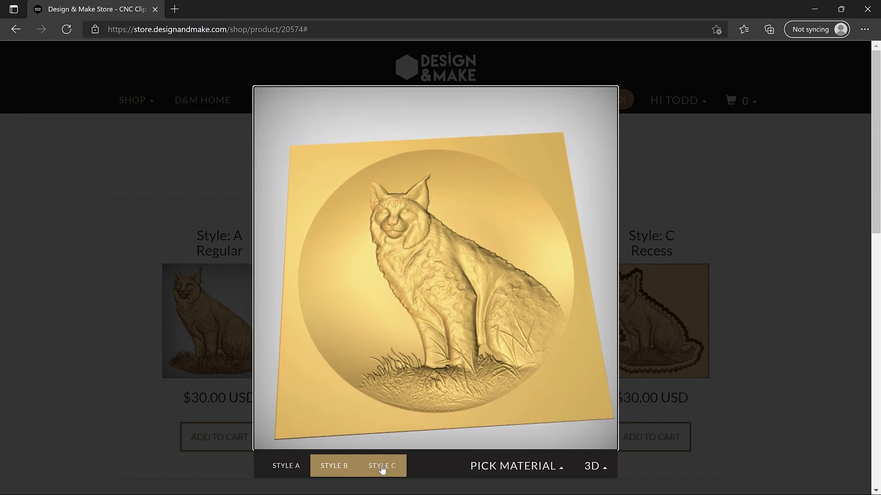
{"action": "left_click", "coordinate": [382, 466]}
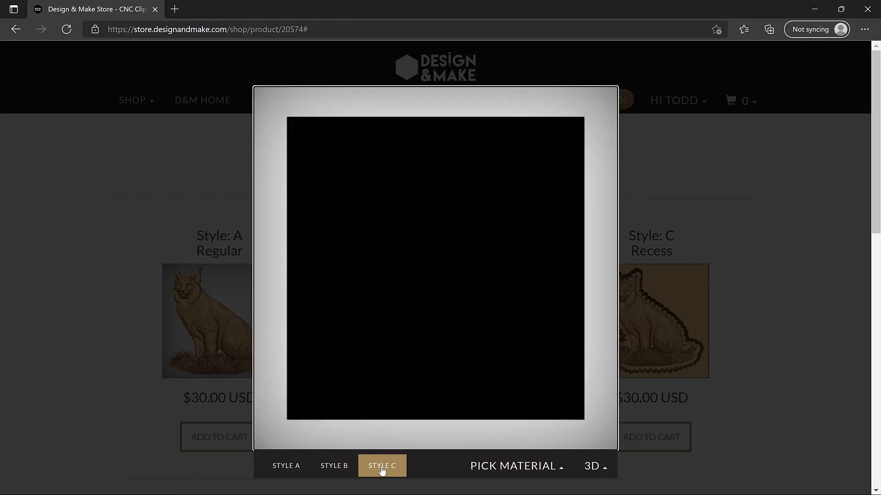
Render the relief in Oak, then view it as 2D Top and 2D Angled
{"action": "left_click", "coordinate": [514, 466]}
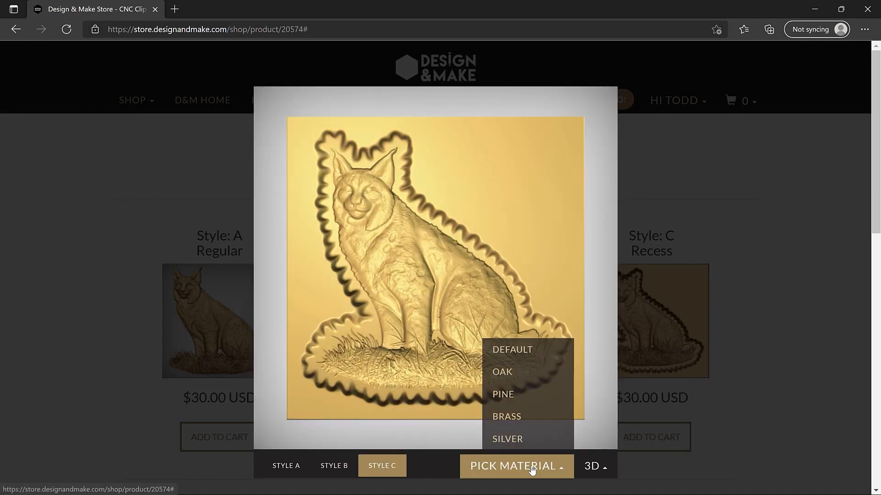
{"action": "mouse_move", "coordinate": [502, 371]}
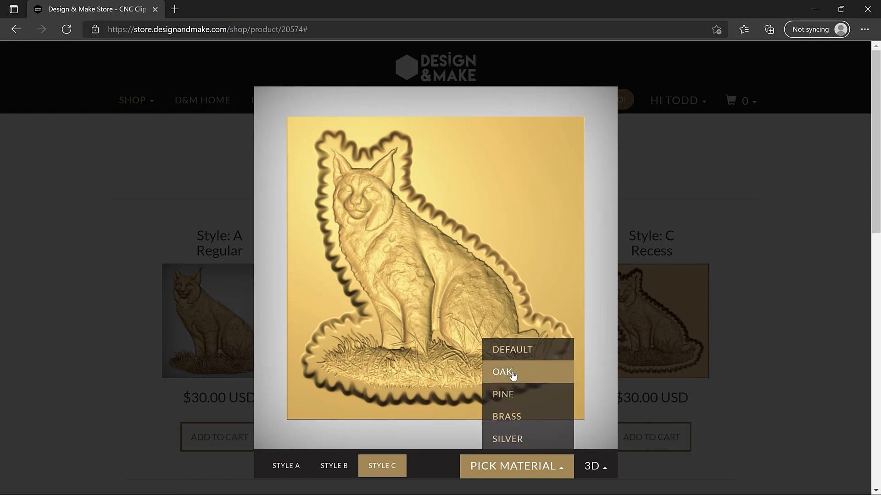
{"action": "left_click", "coordinate": [501, 372]}
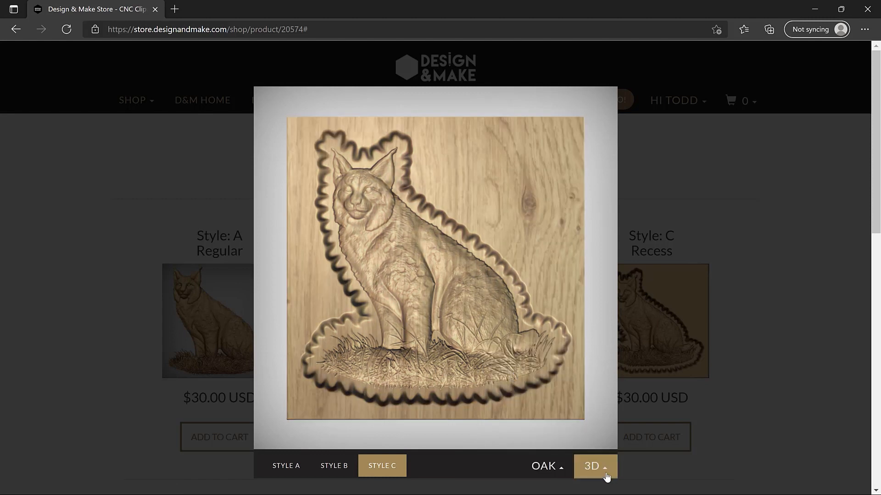
{"action": "left_click", "coordinate": [594, 466]}
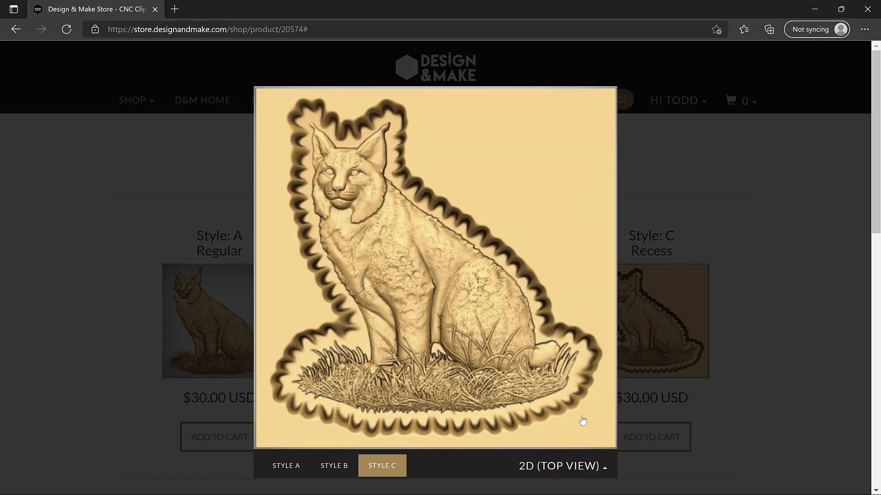
{"action": "left_click", "coordinate": [562, 466]}
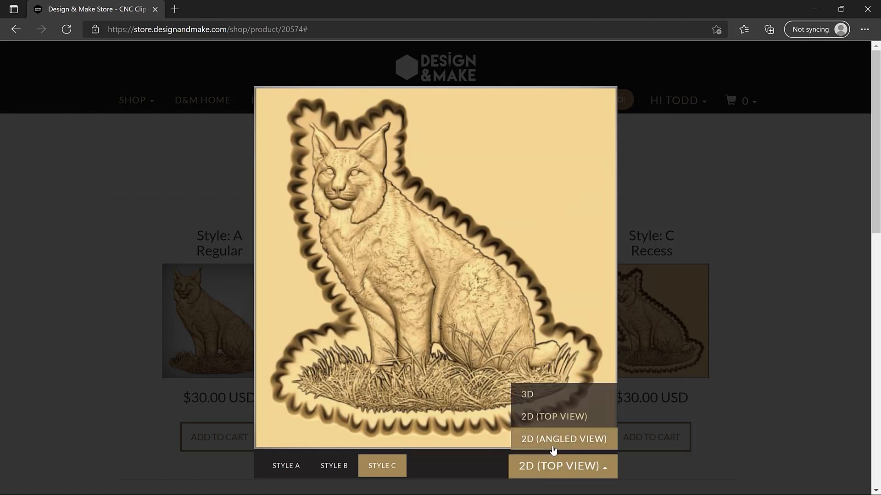
{"action": "left_click", "coordinate": [562, 439]}
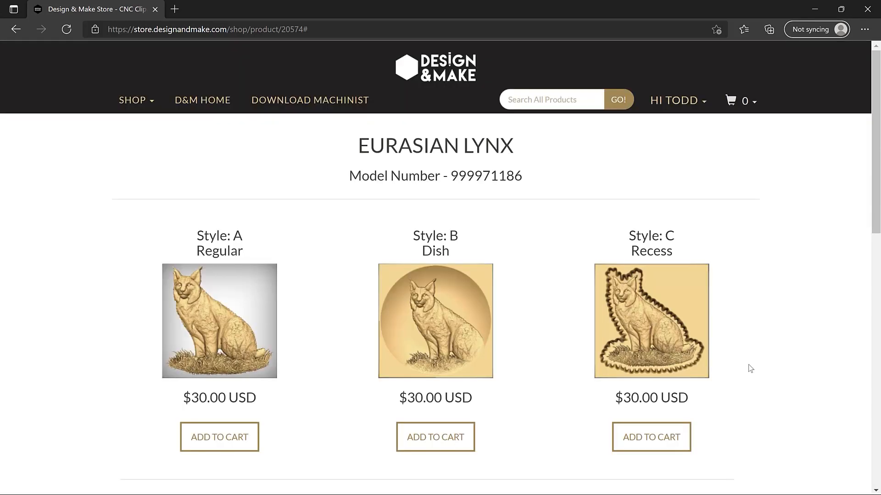
{"action": "mouse_move", "coordinate": [725, 420]}
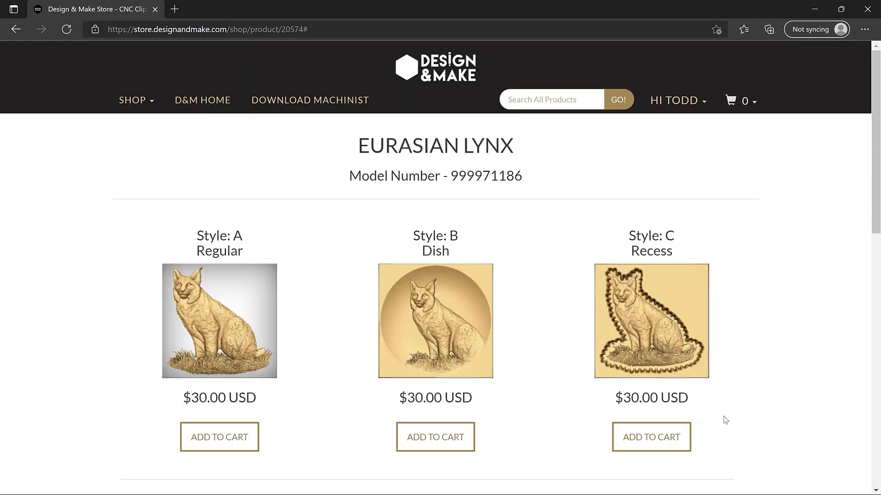
{"action": "scroll", "scroll_direction": "down", "scroll_amount": 3}
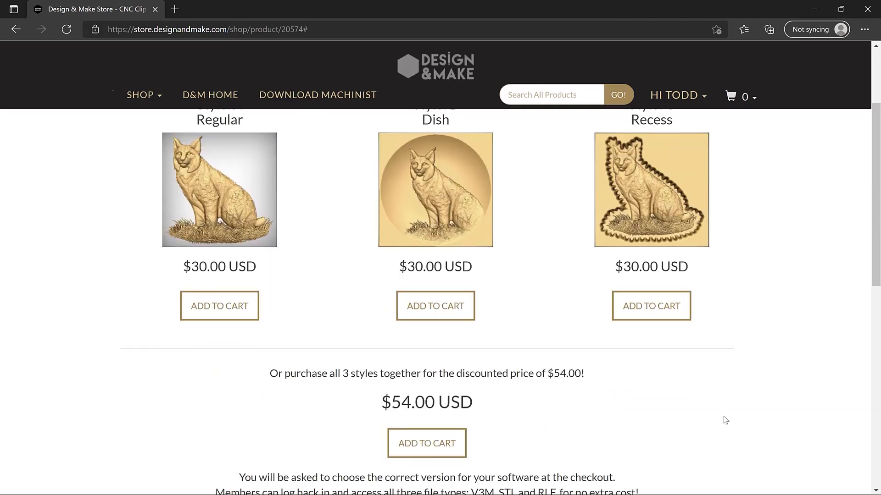
{"action": "scroll", "scroll_direction": "down", "scroll_amount": 3}
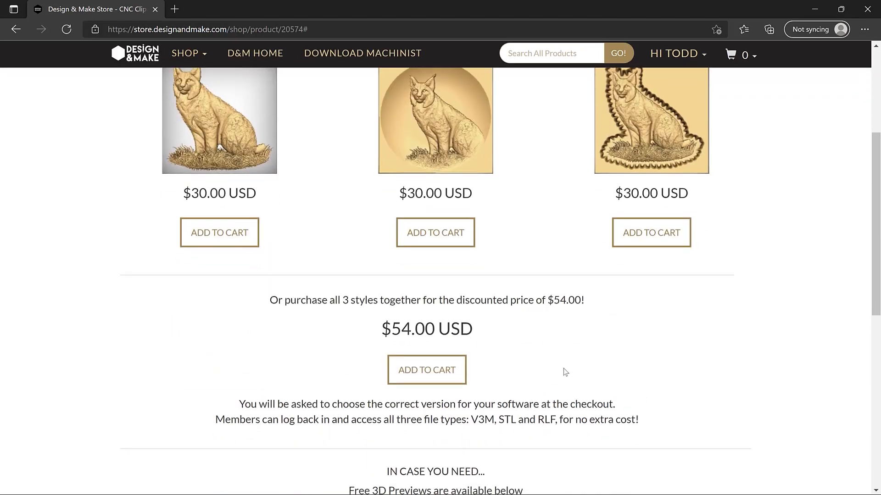
{"action": "mouse_move", "coordinate": [522, 329]}
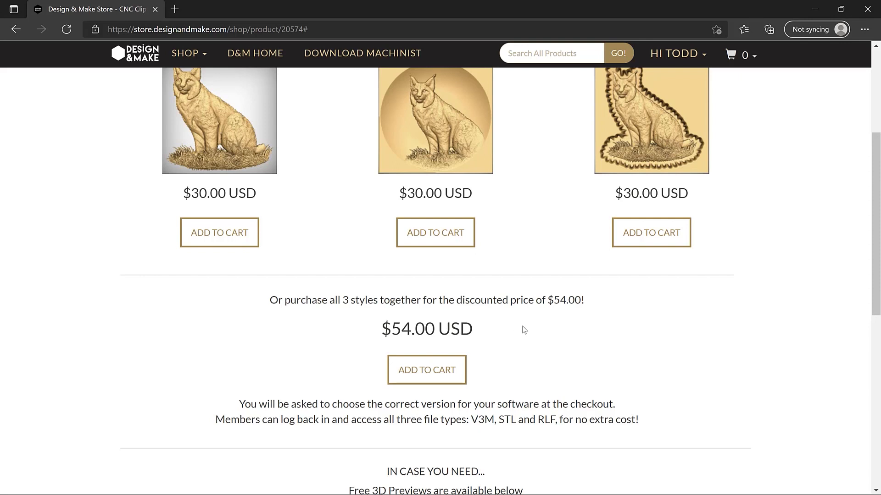
{"action": "scroll", "scroll_direction": "up", "scroll_amount": 3}
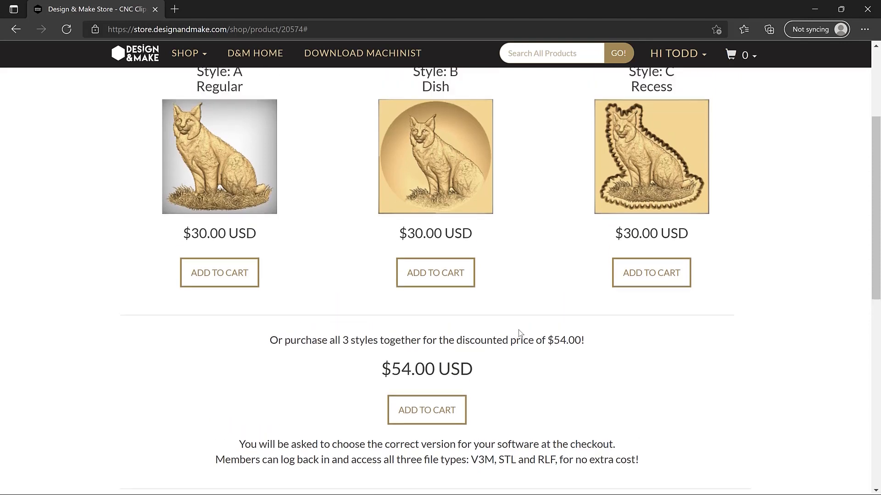
{"action": "scroll", "scroll_direction": "up", "scroll_amount": 3}
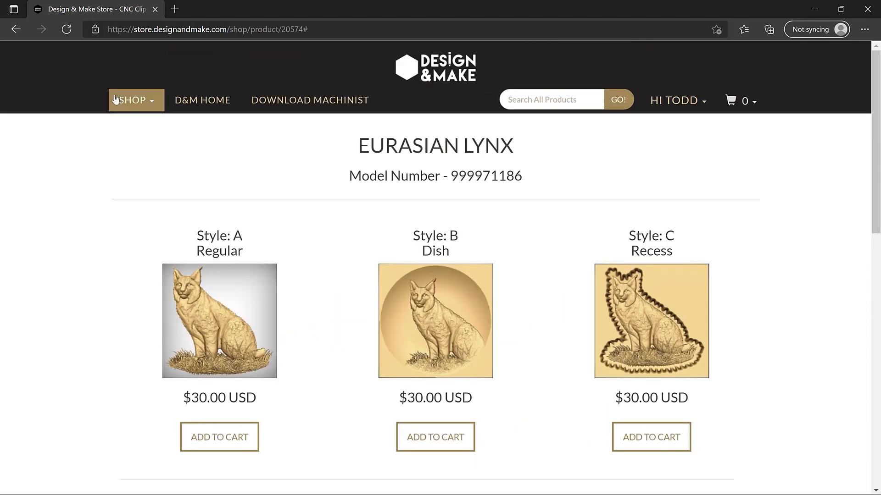
Go to the SHOP Model Projects page and scroll to the categories and featured Reindeer Family
{"action": "left_click", "coordinate": [132, 100]}
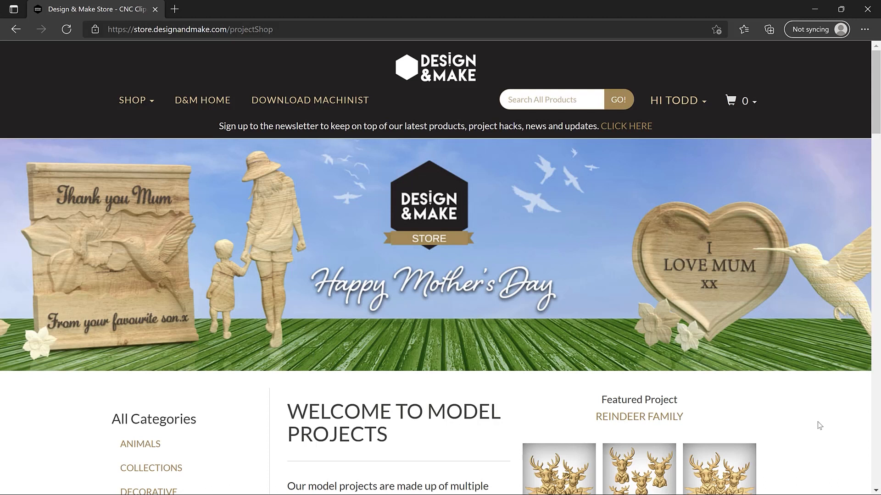
{"action": "scroll", "scroll_direction": "down", "scroll_amount": 3}
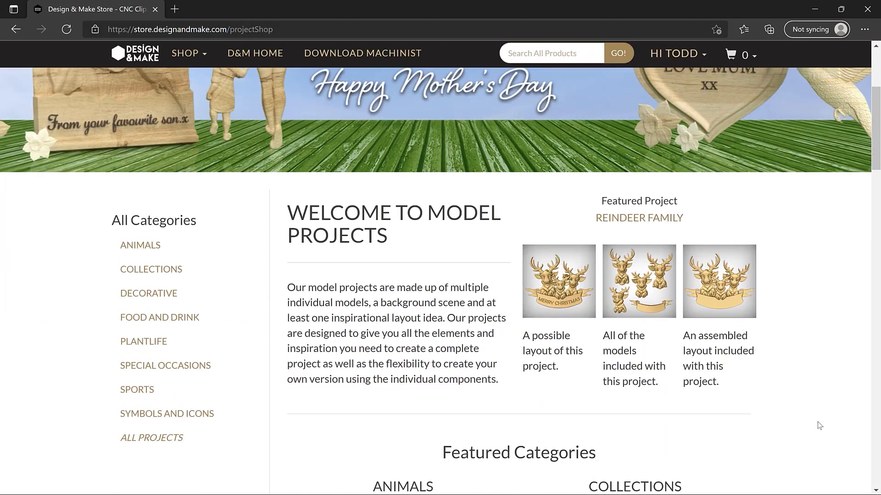
{"action": "scroll", "scroll_direction": "down", "scroll_amount": 3}
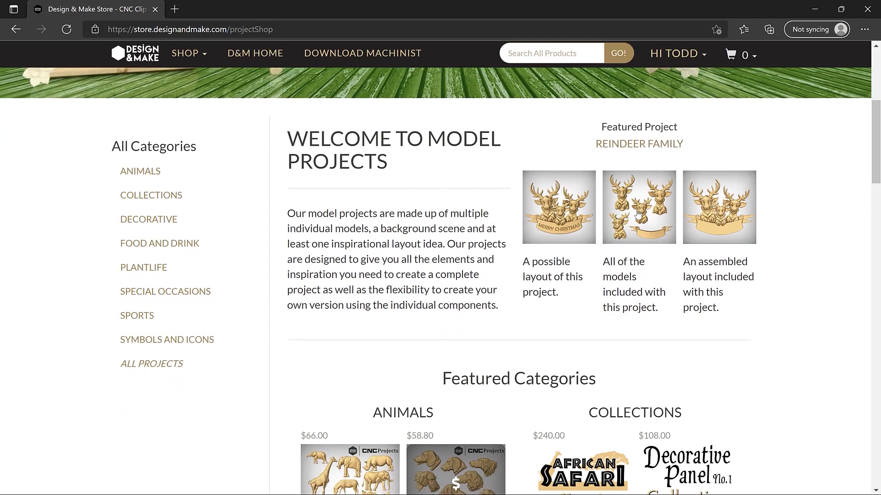
{"action": "mouse_move", "coordinate": [639, 215]}
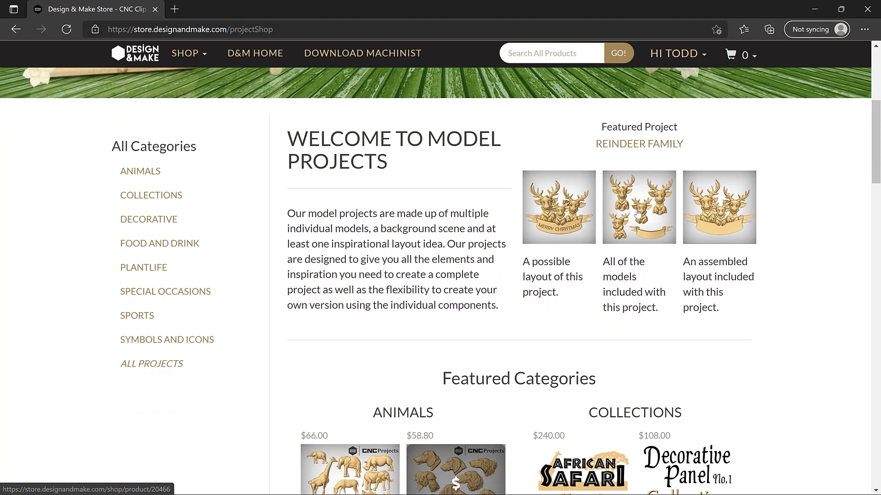
{"action": "mouse_move", "coordinate": [734, 245]}
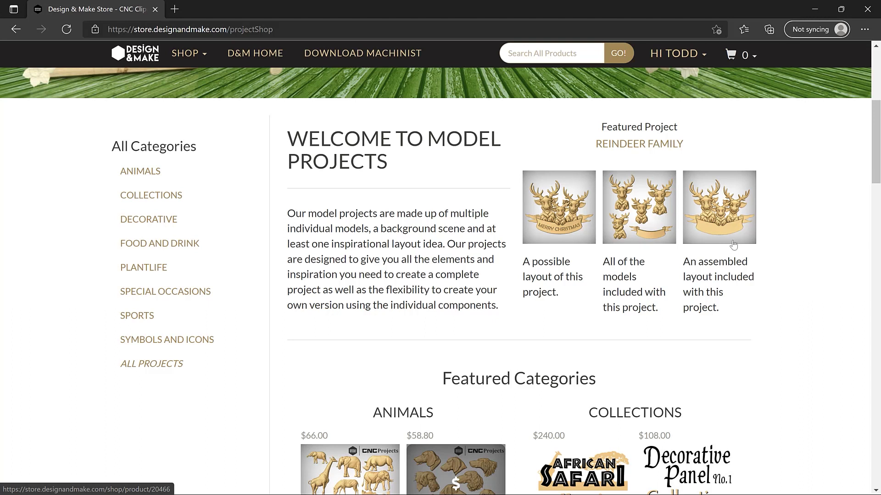
{"action": "mouse_move", "coordinate": [577, 212]}
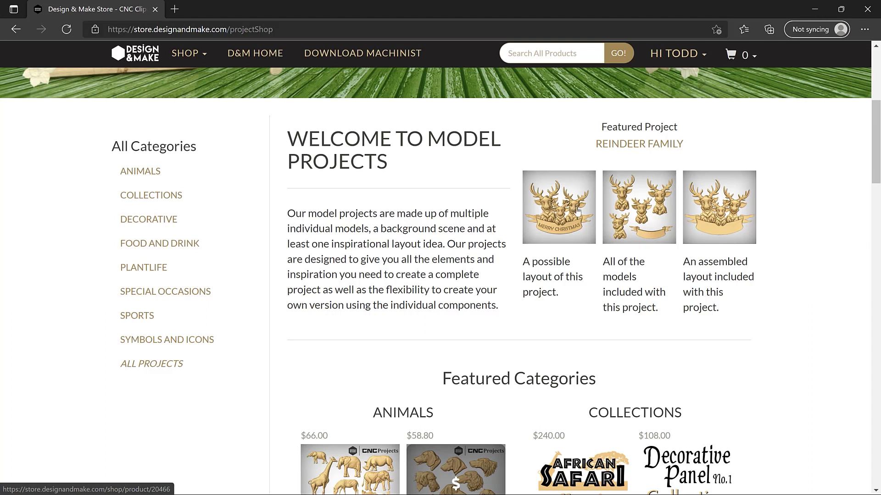
Open the featured Reindeer Family project page with its five included models
{"action": "left_click", "coordinate": [569, 214]}
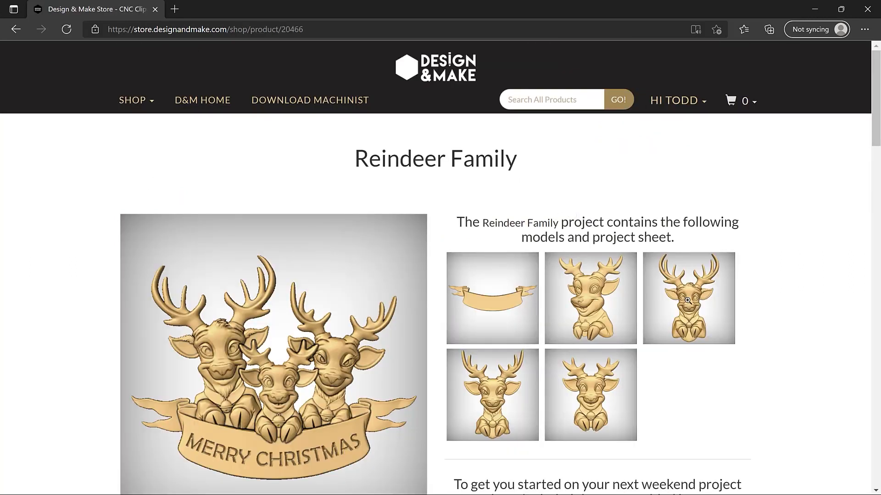
{"action": "left_click", "coordinate": [492, 299]}
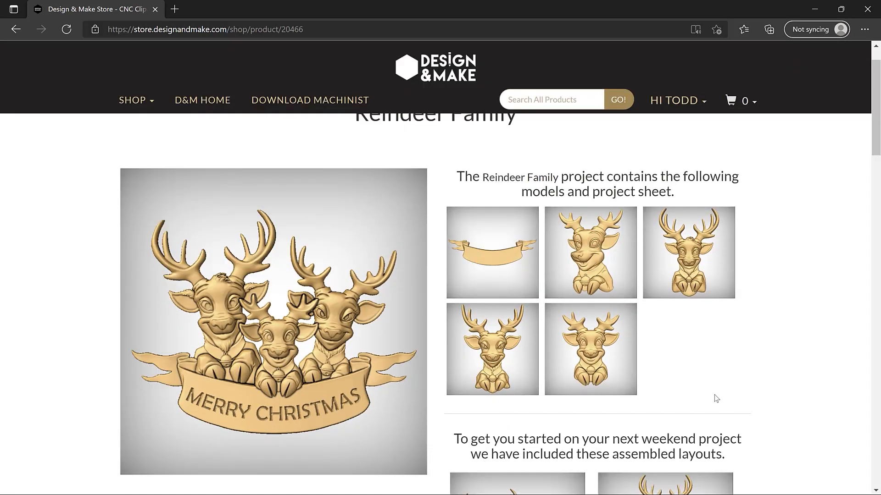
{"action": "scroll", "scroll_direction": "down", "scroll_amount": 3}
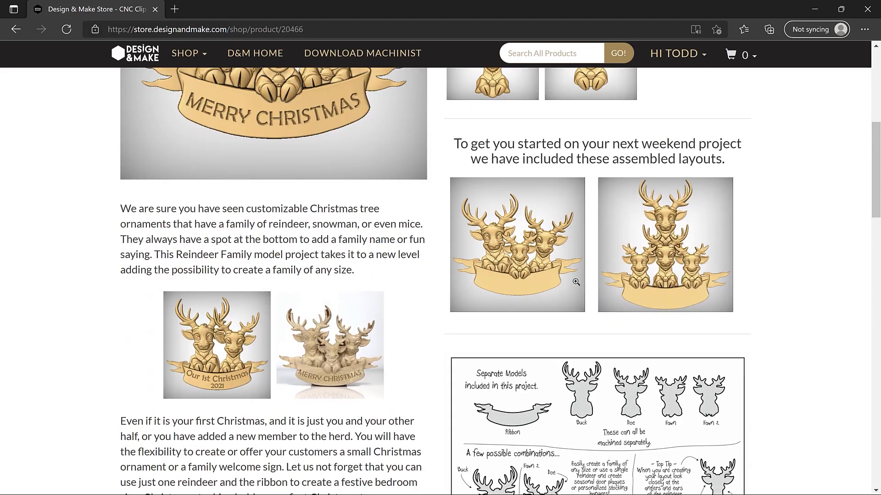
{"action": "mouse_move", "coordinate": [642, 274]}
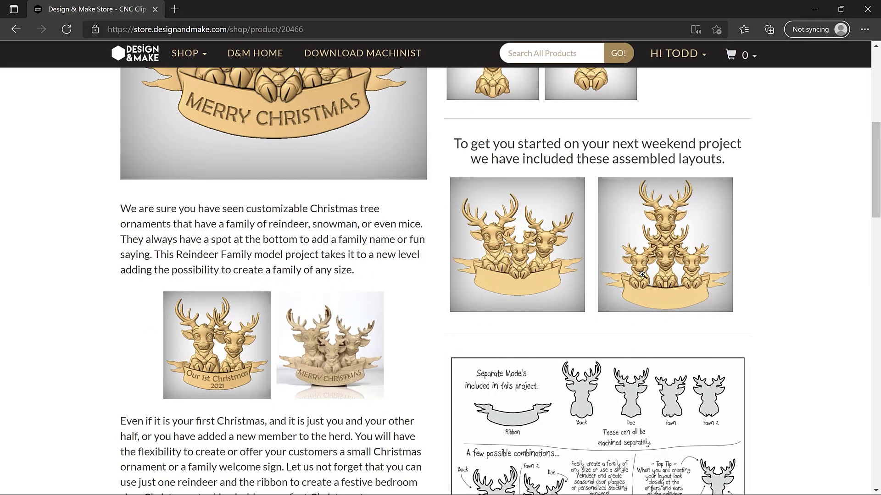
{"action": "mouse_move", "coordinate": [579, 286]}
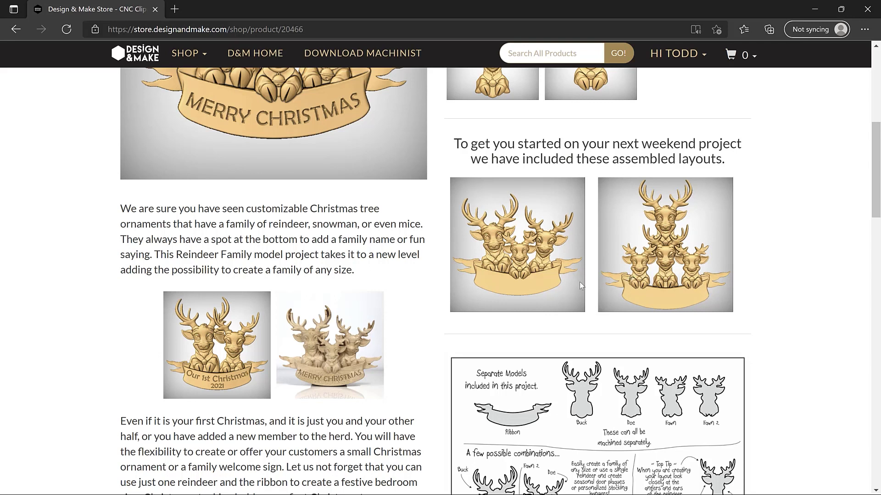
{"action": "mouse_move", "coordinate": [530, 282]}
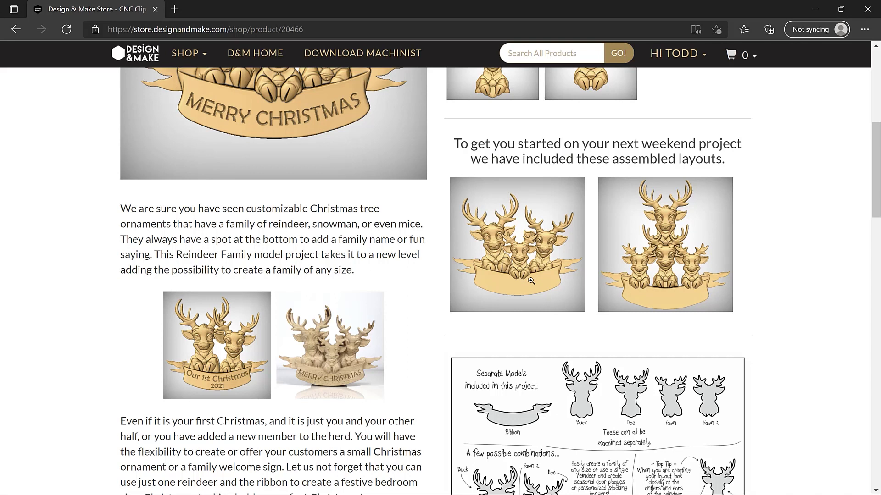
{"action": "scroll", "scroll_direction": "down", "scroll_amount": 3}
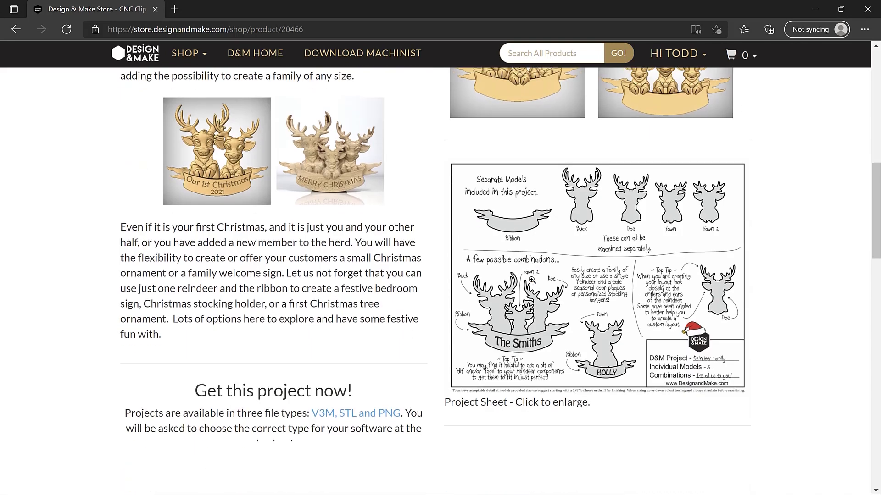
{"action": "left_click", "coordinate": [595, 276]}
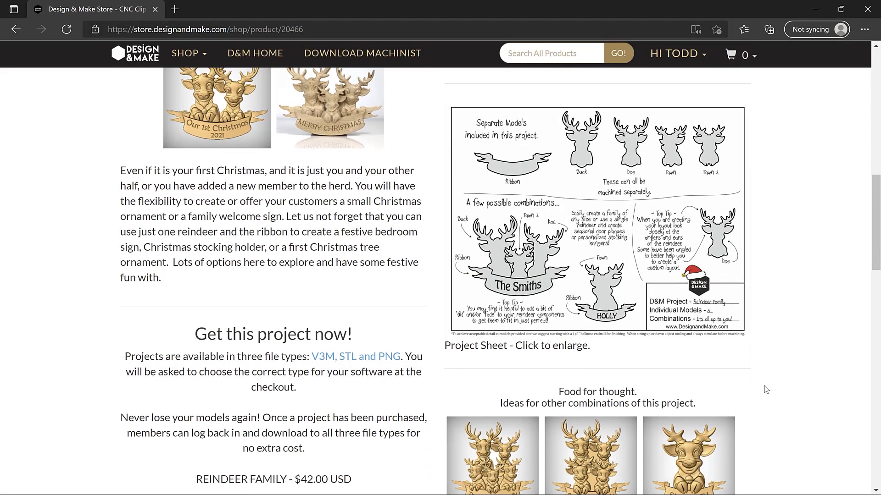
Scroll through the door wreath hack, tutorial video, vector outlines and Berlin Sans font, then back up
{"action": "scroll", "scroll_direction": "down", "scroll_amount": 3}
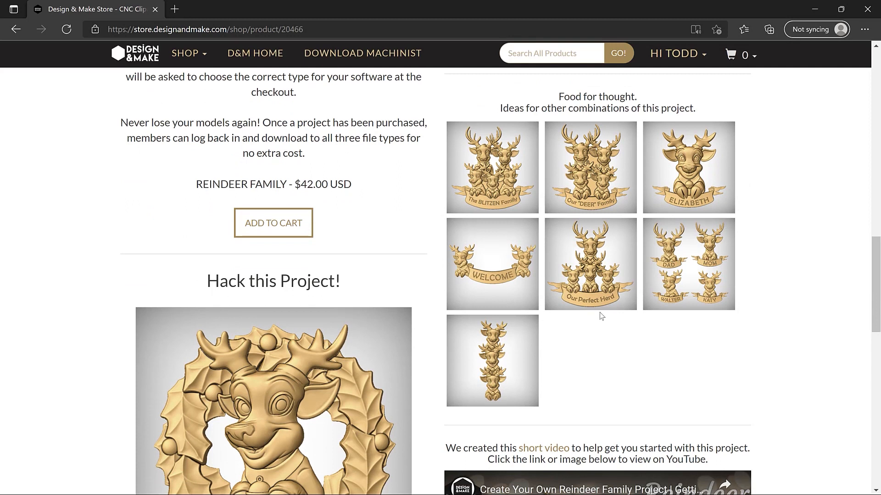
{"action": "mouse_move", "coordinate": [506, 187]}
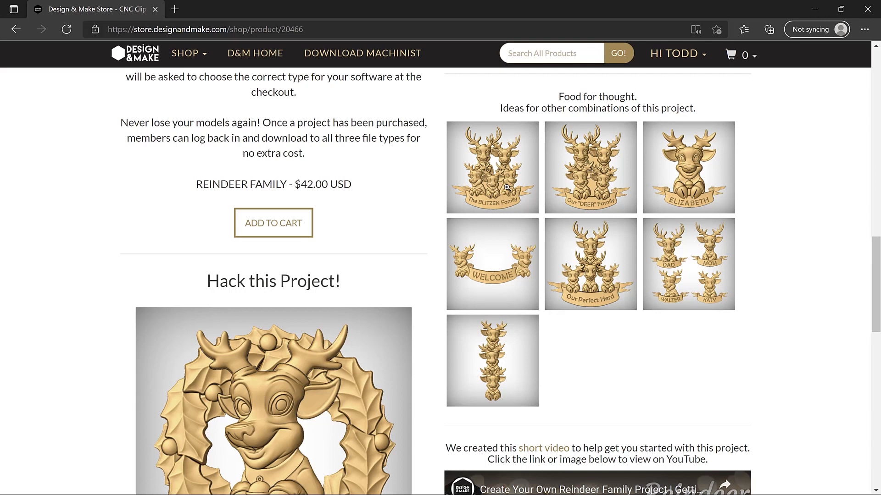
{"action": "scroll", "scroll_direction": "down", "scroll_amount": 3}
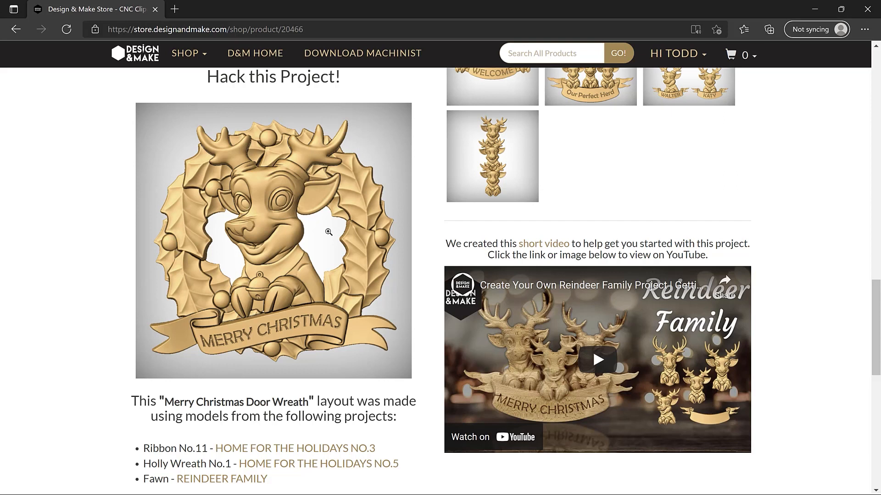
{"action": "scroll", "scroll_direction": "down", "scroll_amount": 3}
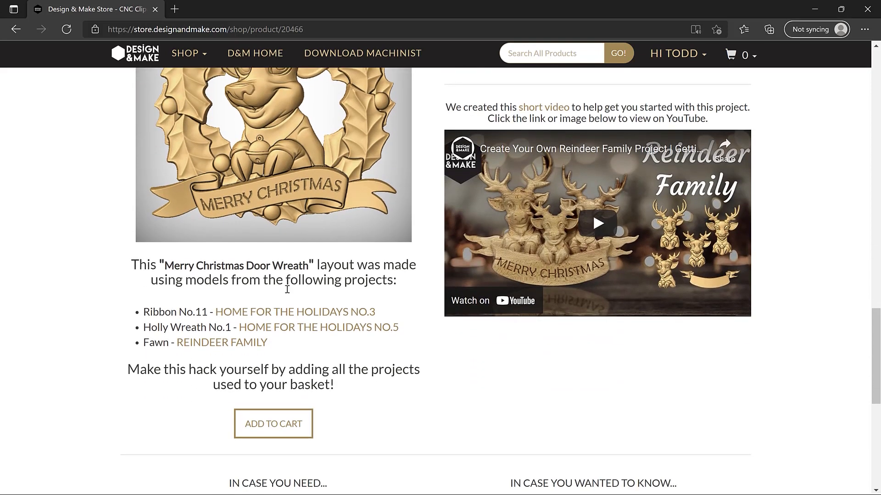
{"action": "mouse_move", "coordinate": [272, 351]}
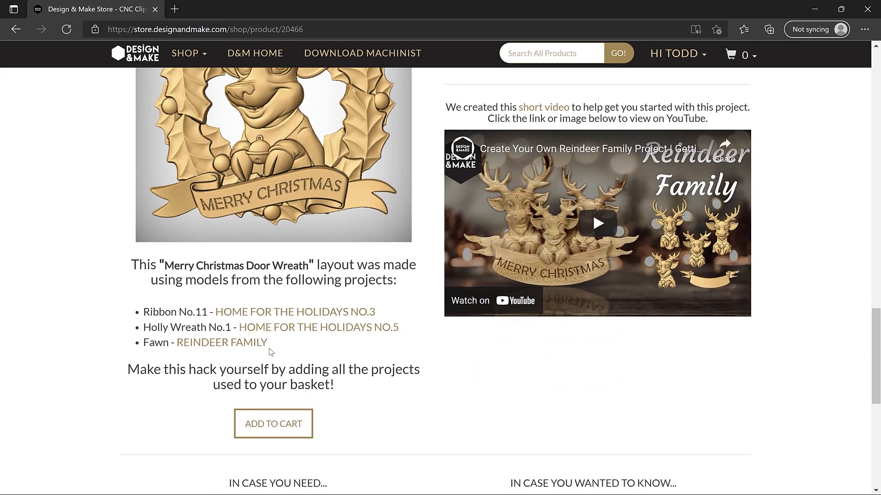
{"action": "scroll", "scroll_direction": "up", "scroll_amount": 3}
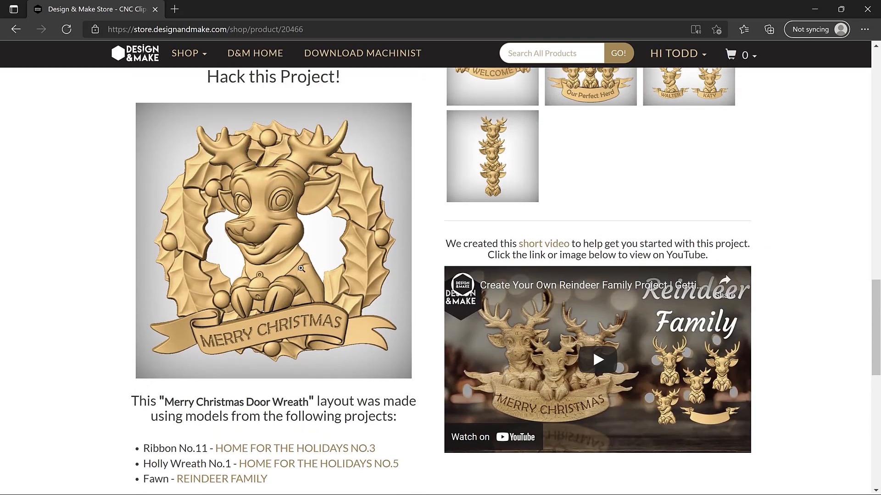
{"action": "mouse_move", "coordinate": [426, 310]}
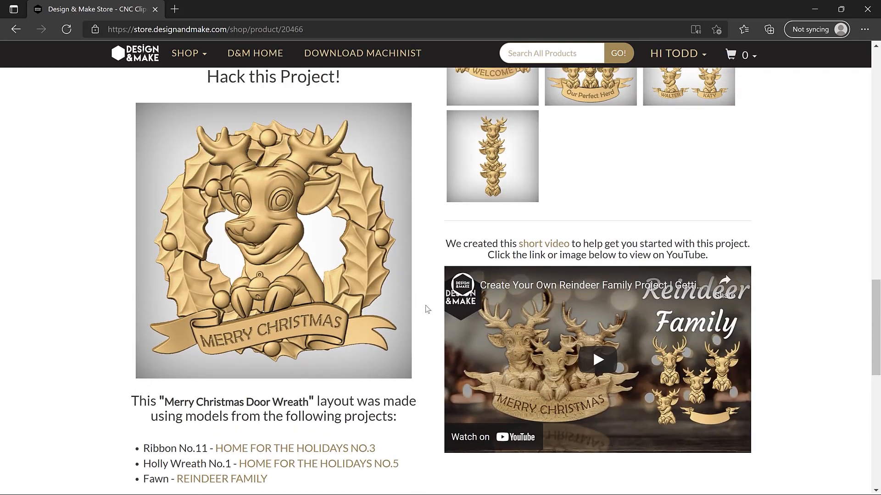
{"action": "mouse_move", "coordinate": [434, 380]}
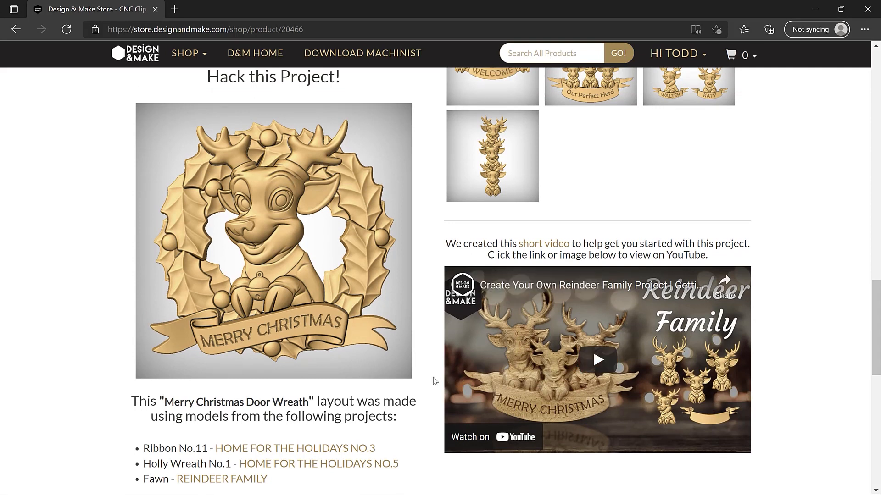
{"action": "scroll", "scroll_direction": "down", "scroll_amount": 3}
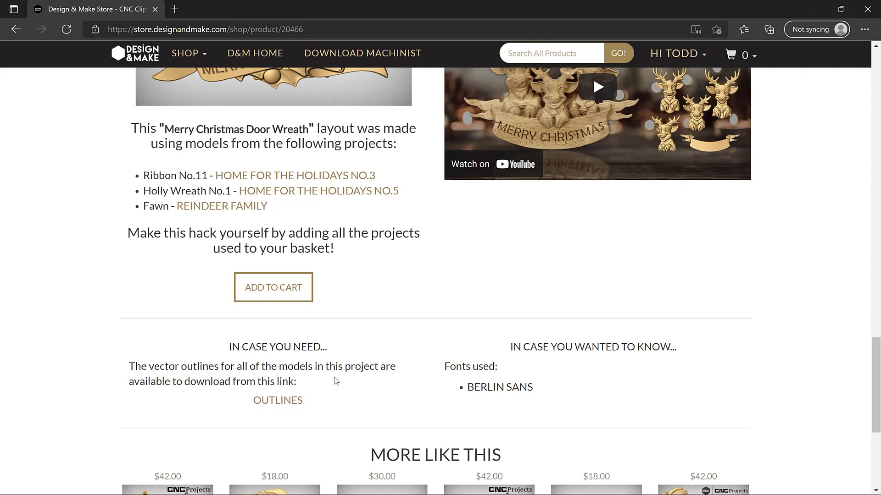
{"action": "mouse_move", "coordinate": [512, 393]}
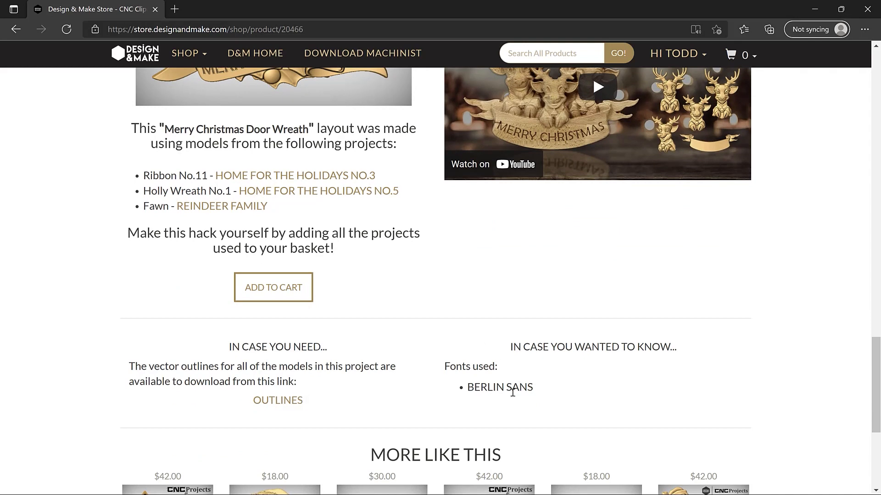
{"action": "scroll", "scroll_direction": "up", "scroll_amount": 3}
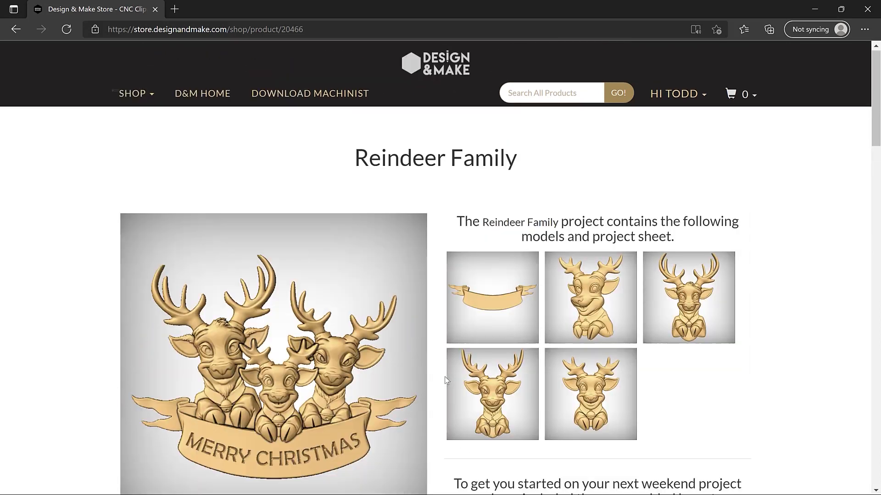
From SHOP > COLLECTIONS, open The Waterside Collection product page
{"action": "left_click", "coordinate": [132, 100]}
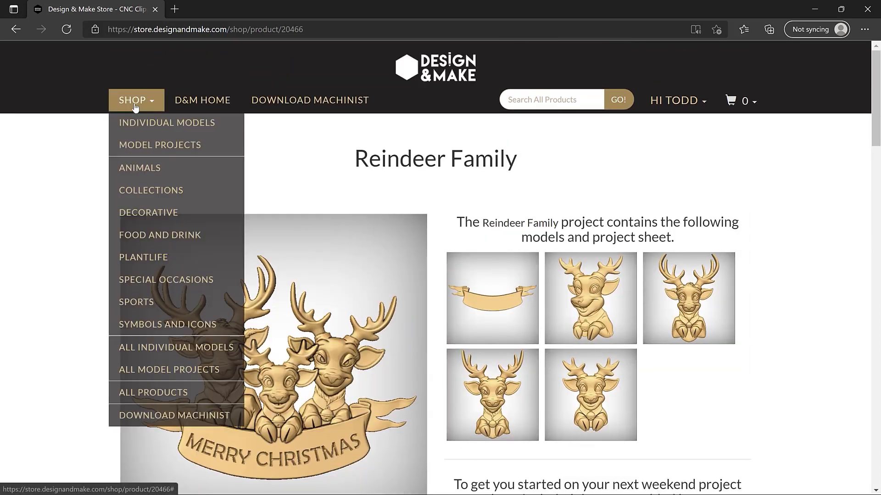
{"action": "left_click", "coordinate": [150, 190]}
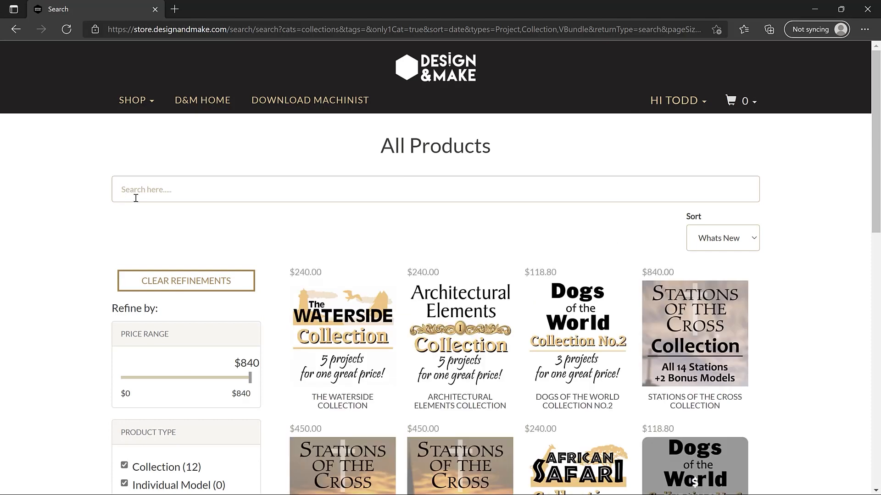
{"action": "mouse_move", "coordinate": [343, 243]}
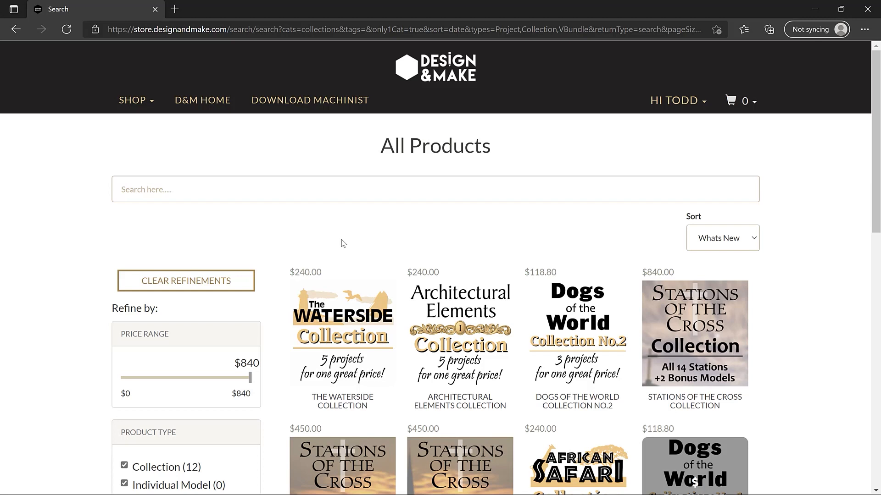
{"action": "mouse_move", "coordinate": [342, 334]}
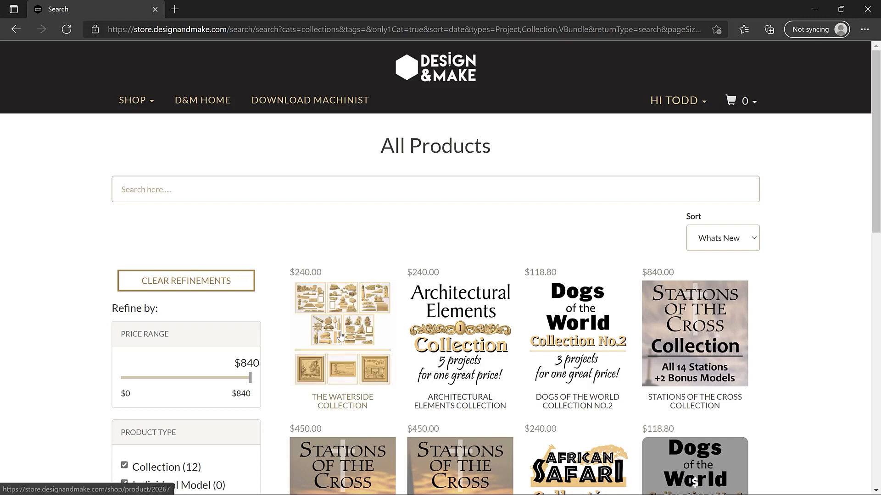
{"action": "left_click", "coordinate": [342, 331]}
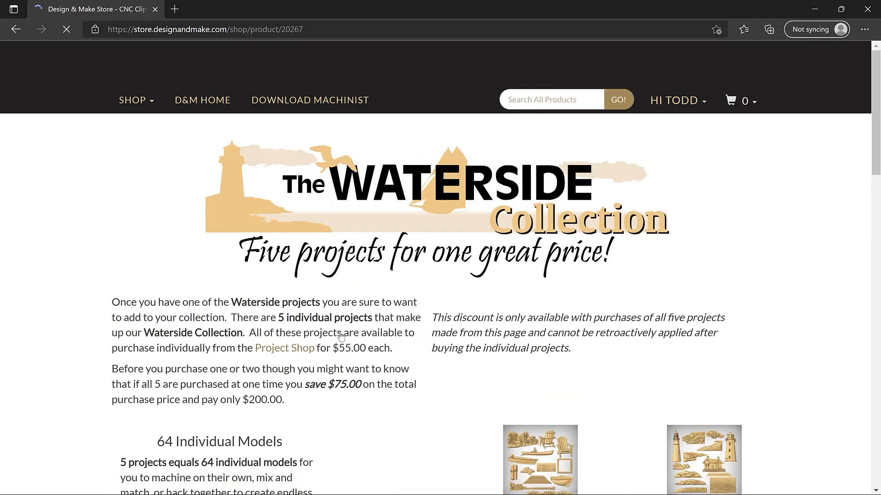
Scroll through the Waterside Collection's models, layouts and project sheets
{"action": "scroll", "scroll_direction": "down", "scroll_amount": 3}
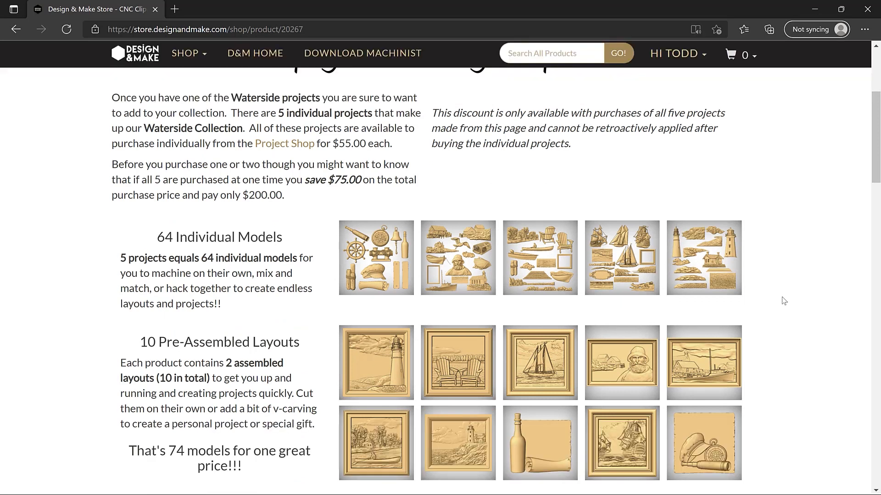
{"action": "mouse_move", "coordinate": [568, 349]}
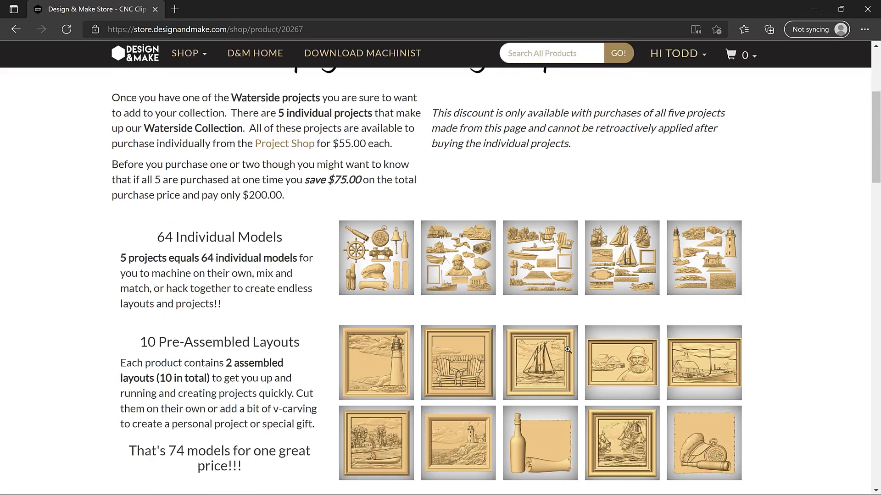
{"action": "scroll", "scroll_direction": "down", "scroll_amount": 3}
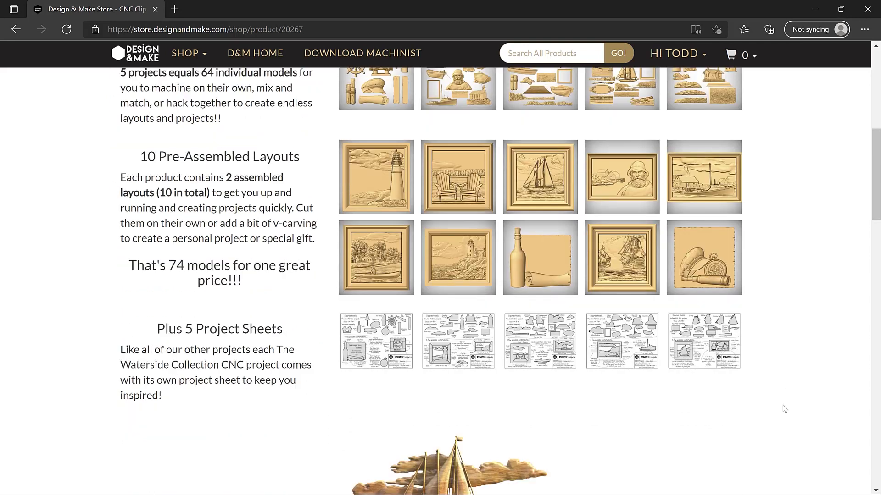
{"action": "scroll", "scroll_direction": "down", "scroll_amount": 3}
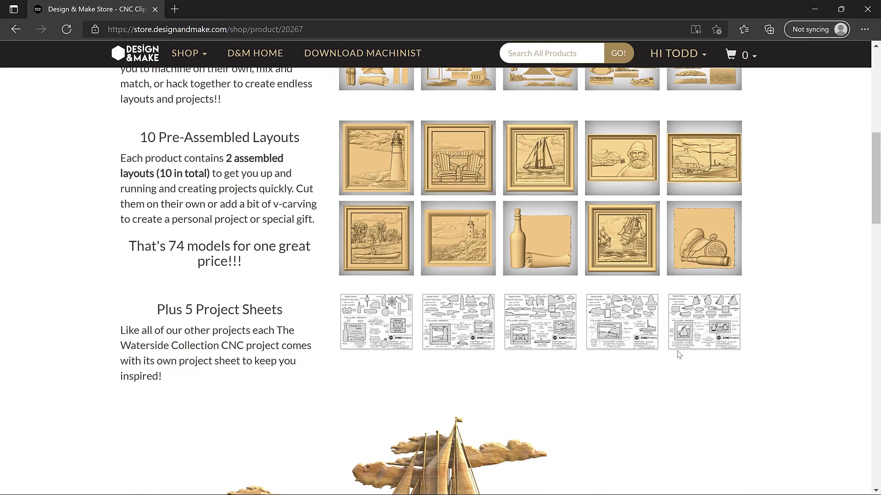
{"action": "scroll", "scroll_direction": "up", "scroll_amount": 3}
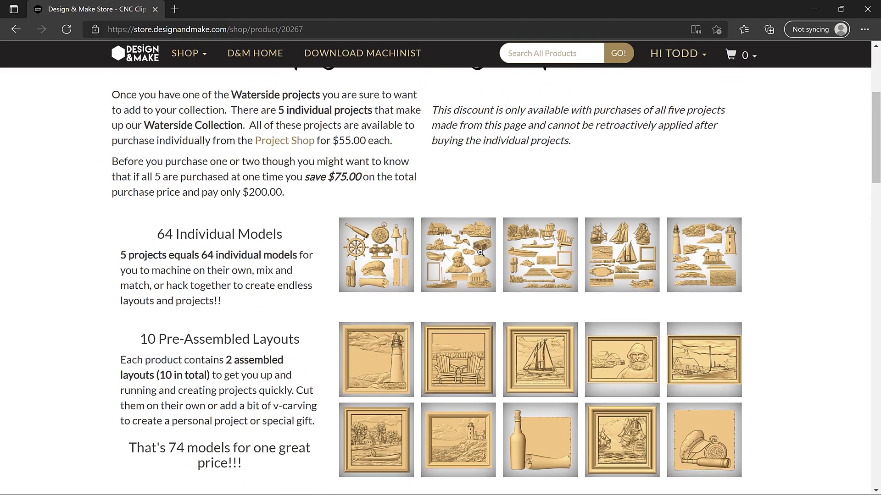
{"action": "scroll", "scroll_direction": "down", "scroll_amount": 3}
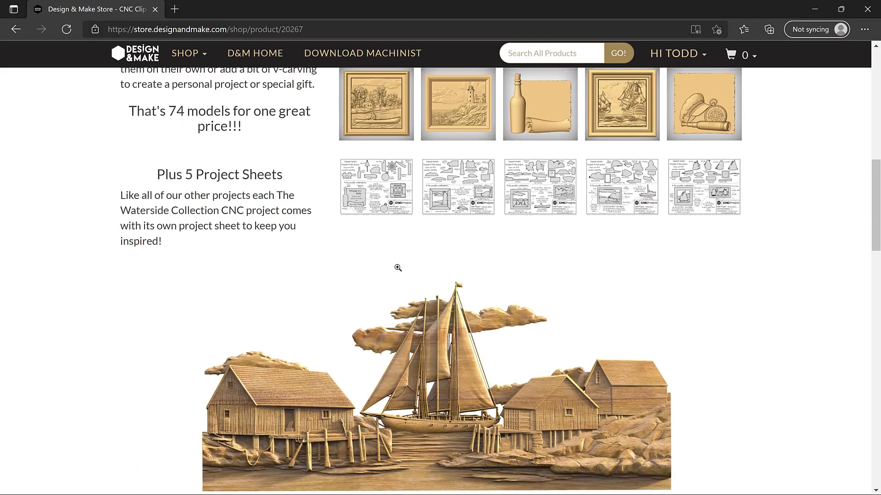
{"action": "scroll", "scroll_direction": "down", "scroll_amount": 3}
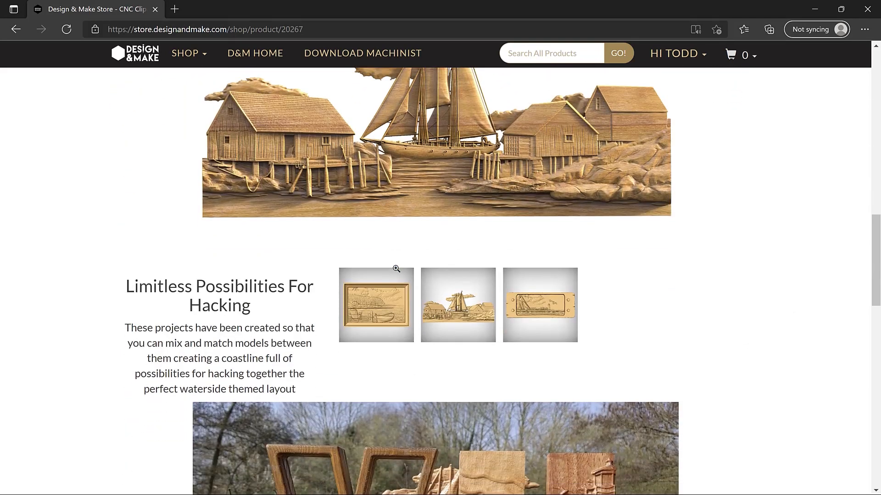
Continue past the hack photos and $240 price to the five component project links, choosing Cottage Life
{"action": "scroll", "scroll_direction": "down", "scroll_amount": 3}
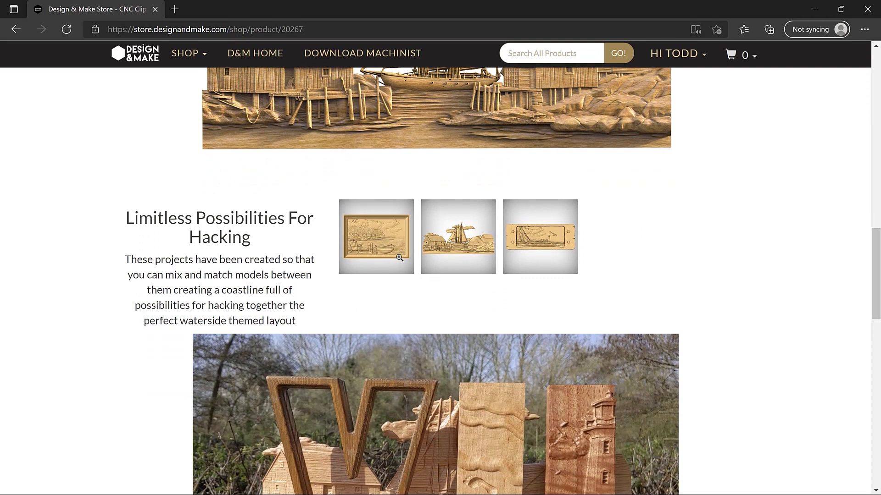
{"action": "mouse_move", "coordinate": [539, 297]}
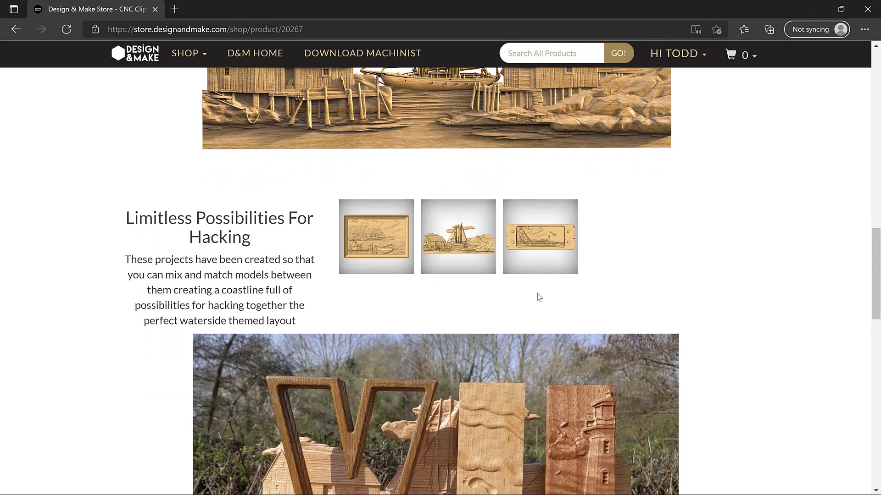
{"action": "scroll", "scroll_direction": "down", "scroll_amount": 3}
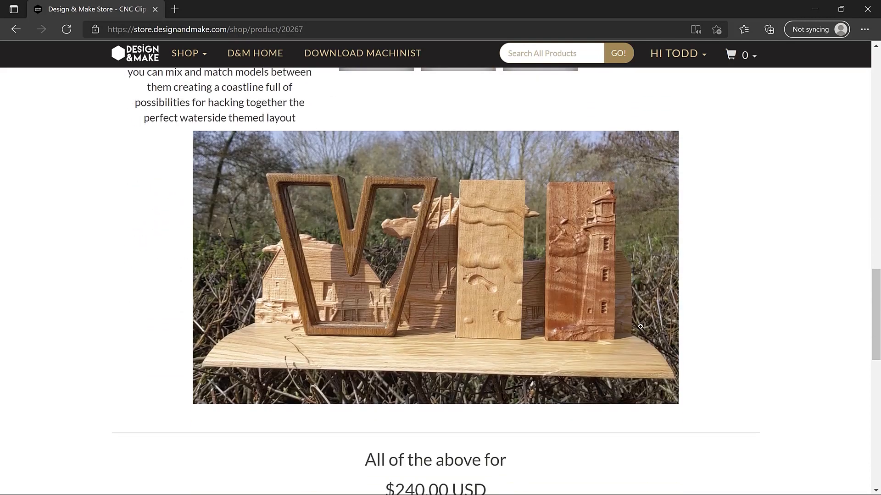
{"action": "scroll", "scroll_direction": "down", "scroll_amount": 3}
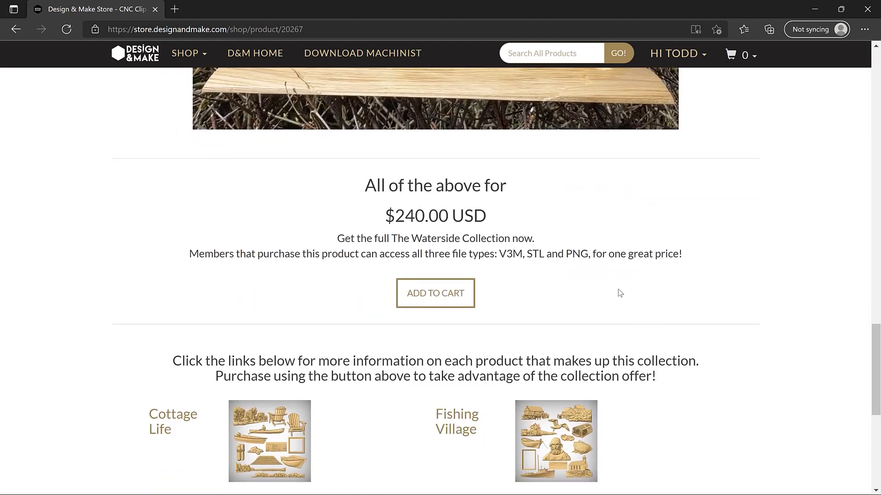
{"action": "mouse_move", "coordinate": [532, 222]}
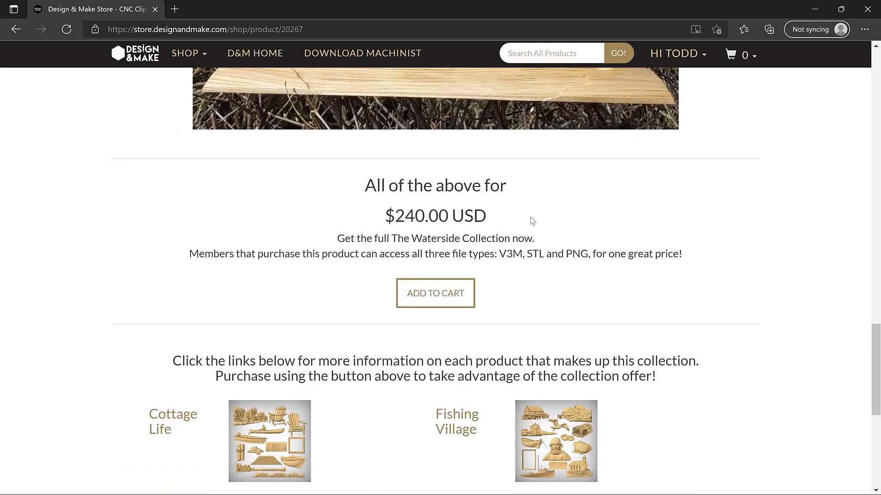
{"action": "mouse_move", "coordinate": [531, 221]}
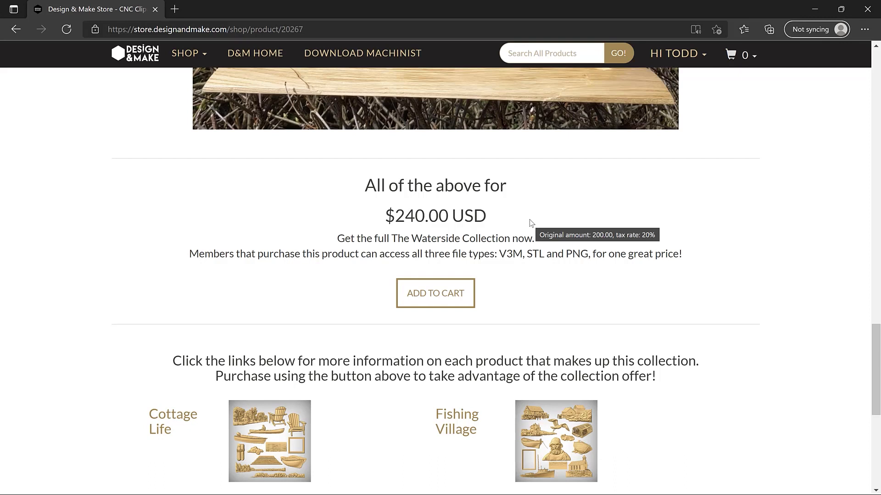
{"action": "scroll", "scroll_direction": "down", "scroll_amount": 3}
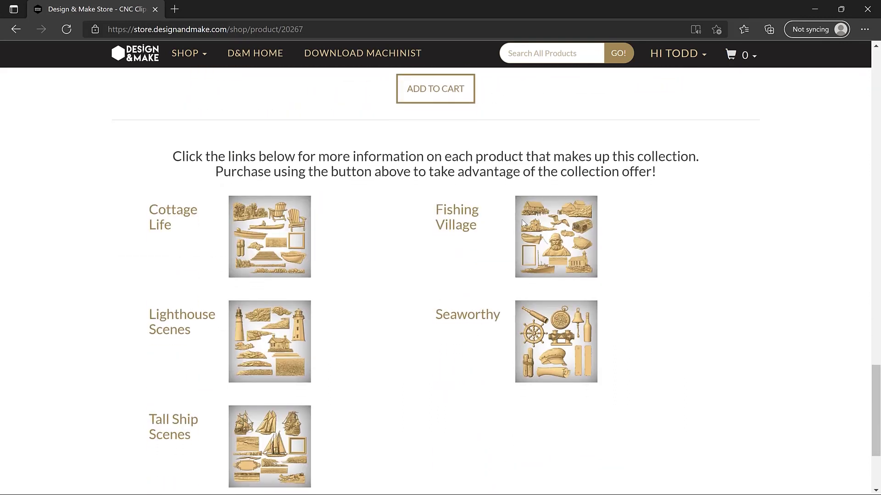
{"action": "scroll", "scroll_direction": "down", "scroll_amount": 3}
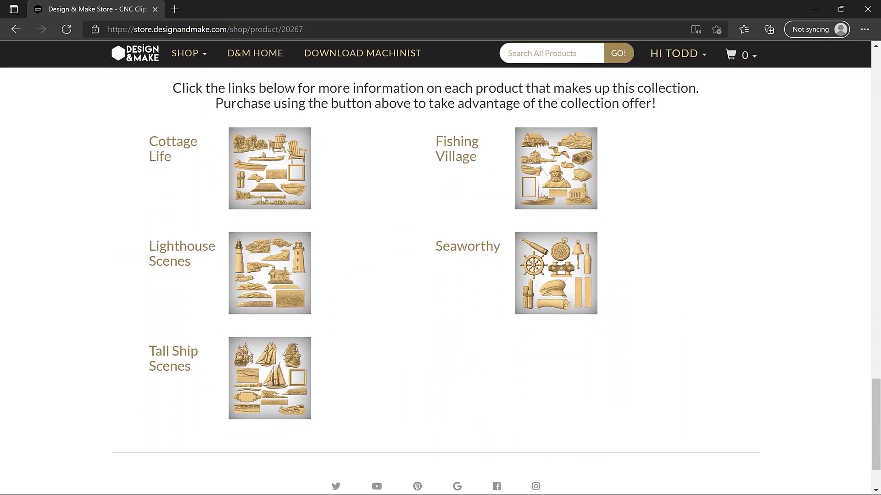
{"action": "left_click", "coordinate": [173, 149]}
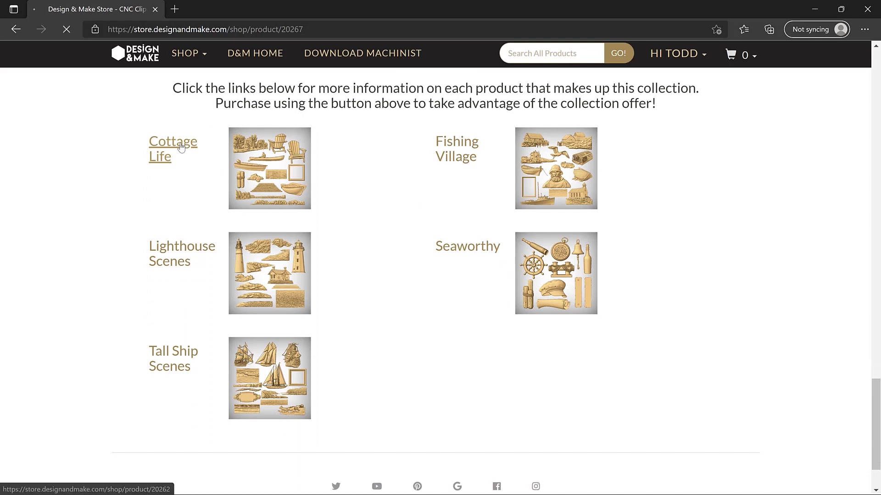
View the Cottage Life project page's model thumbnails and cottage description
{"action": "left_click", "coordinate": [172, 149]}
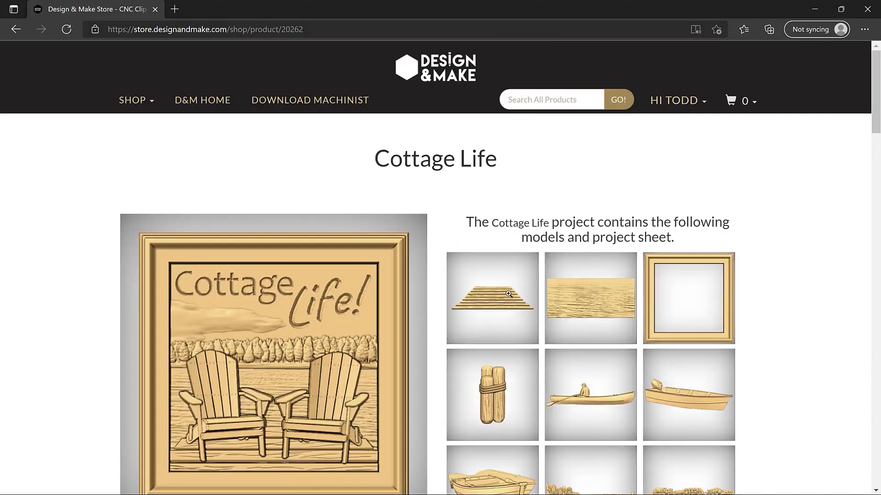
{"action": "scroll", "scroll_direction": "down", "scroll_amount": 3}
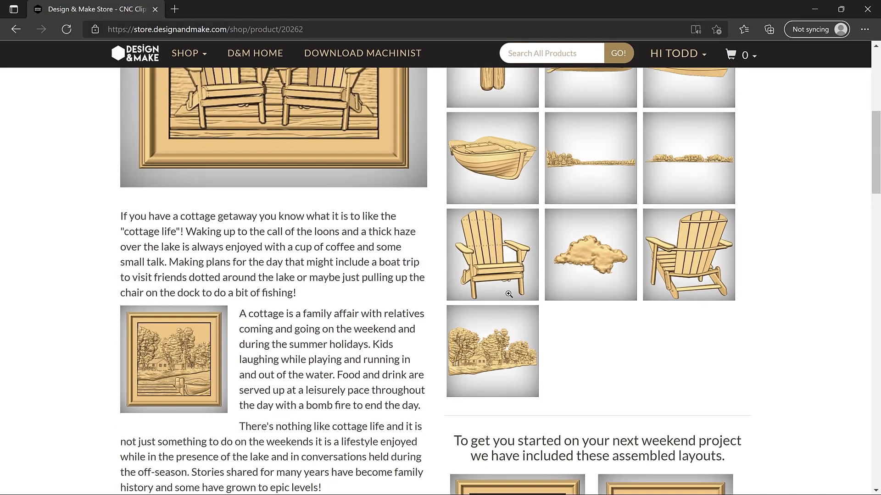
{"action": "scroll", "scroll_direction": "up", "scroll_amount": 3}
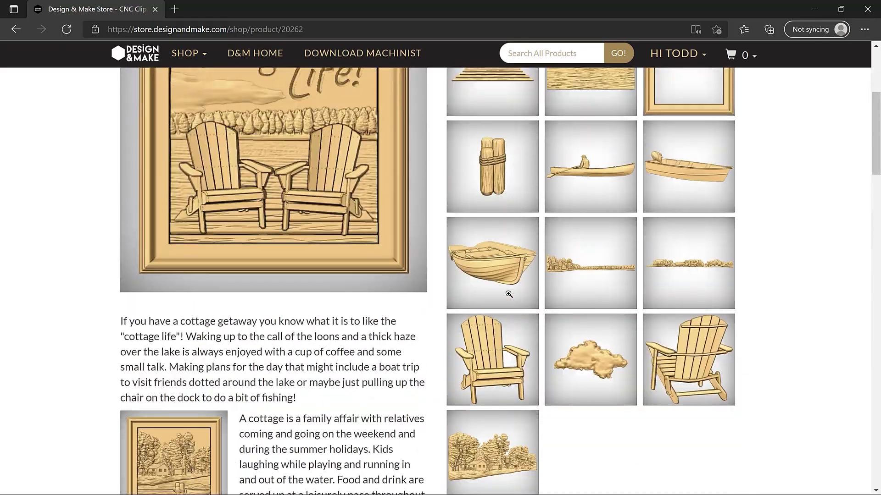